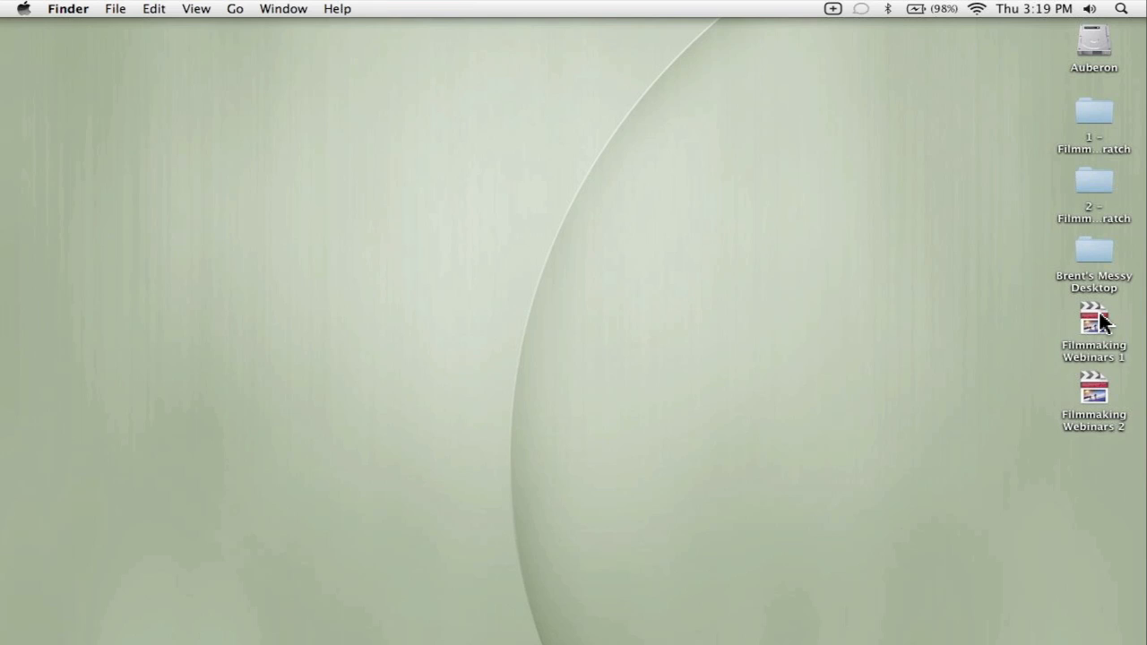
Step: Open Filmmaking Webinars 1, confirm scratch disks on 1 – Filmmaking Scratch, then close it
double_click(1094, 319)
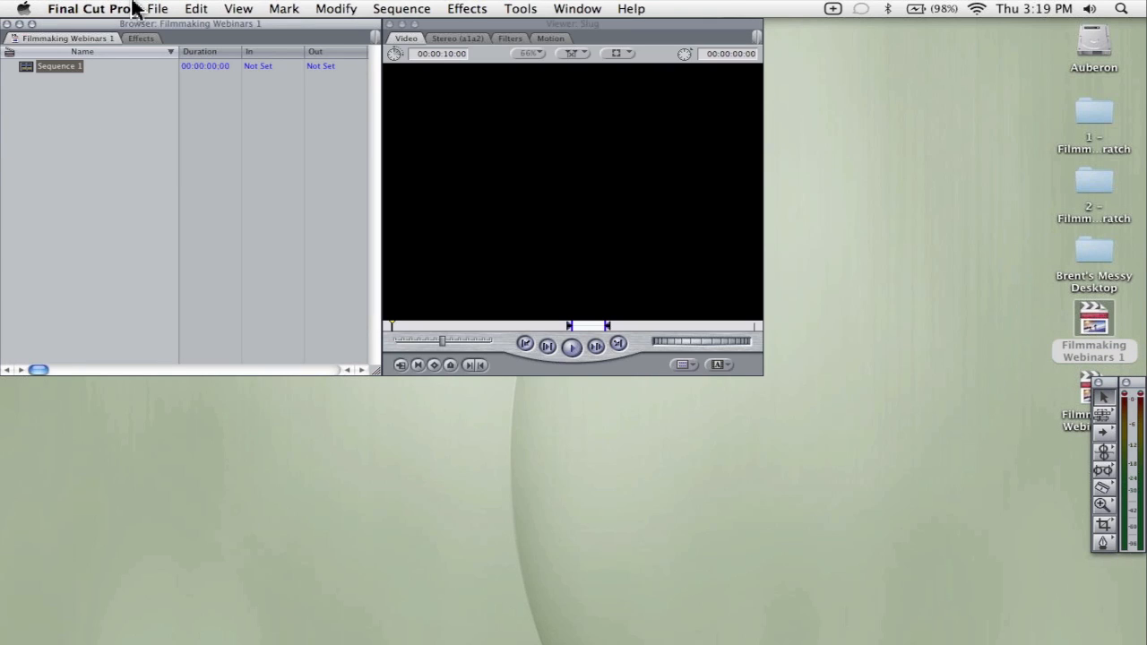
left_click(89, 8)
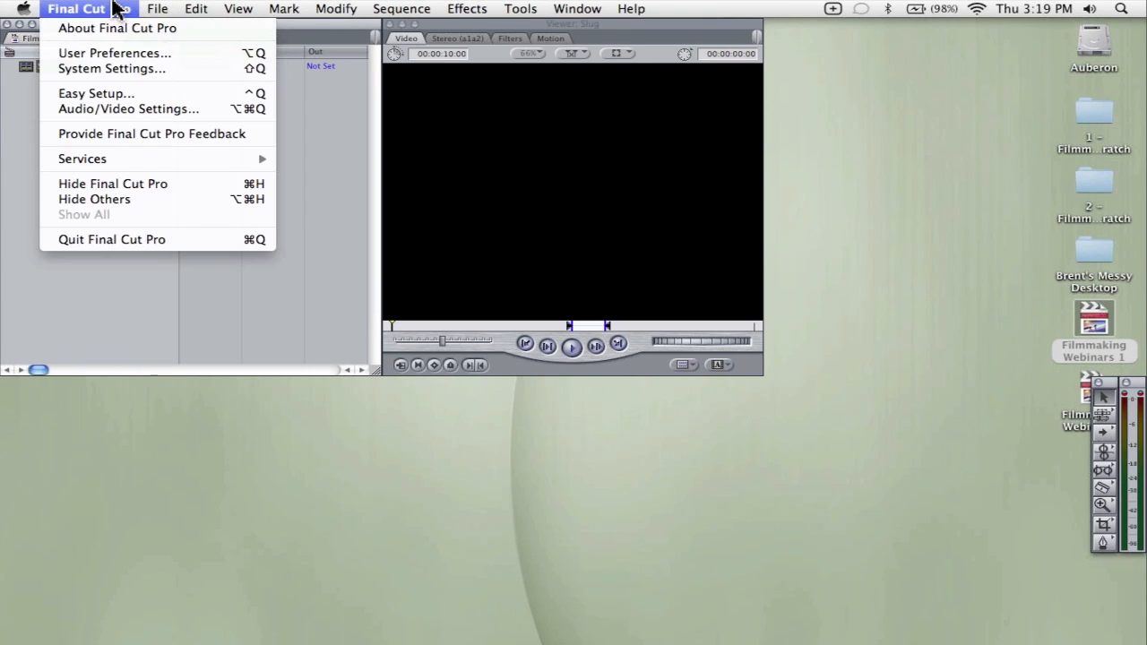
mouse_move(111, 69)
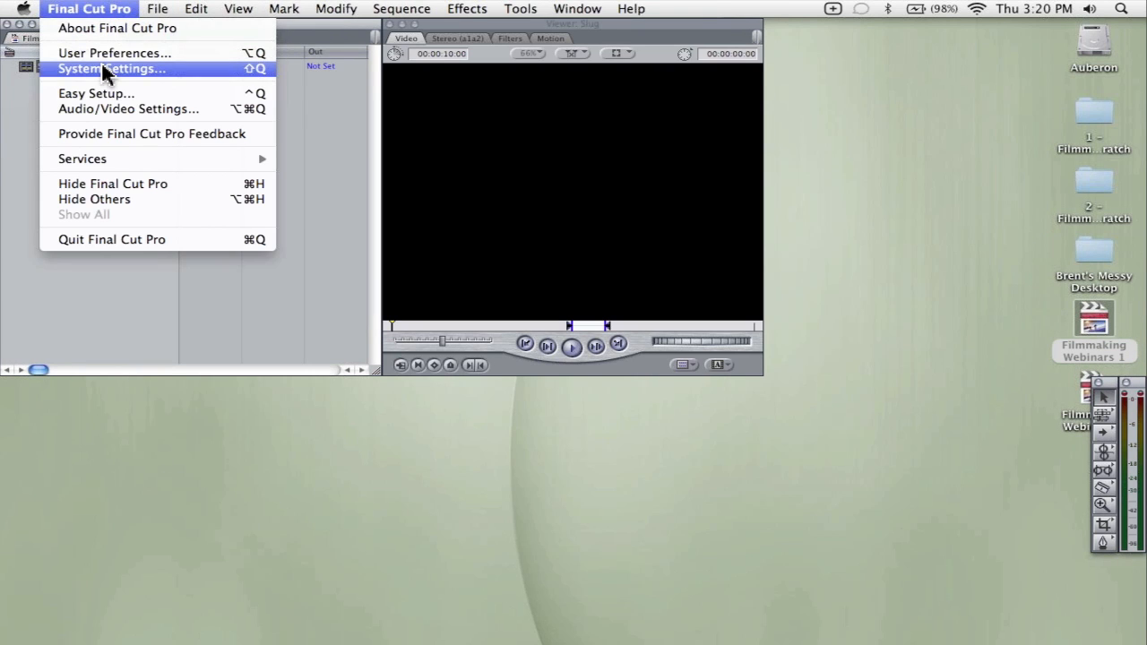
left_click(111, 69)
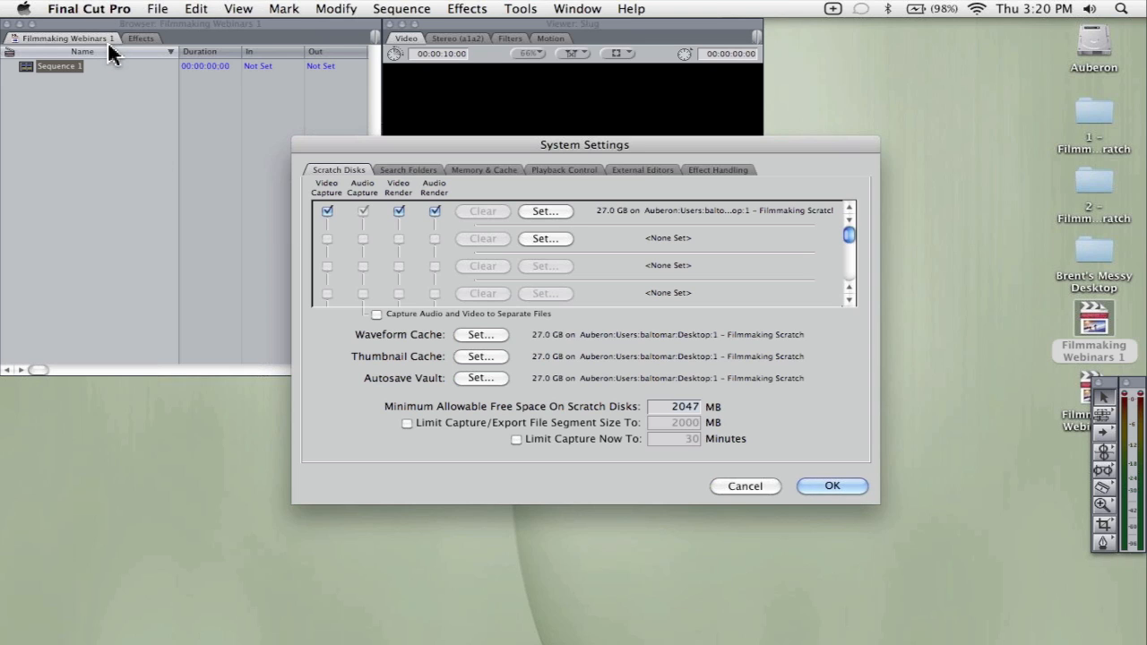
mouse_move(730, 225)
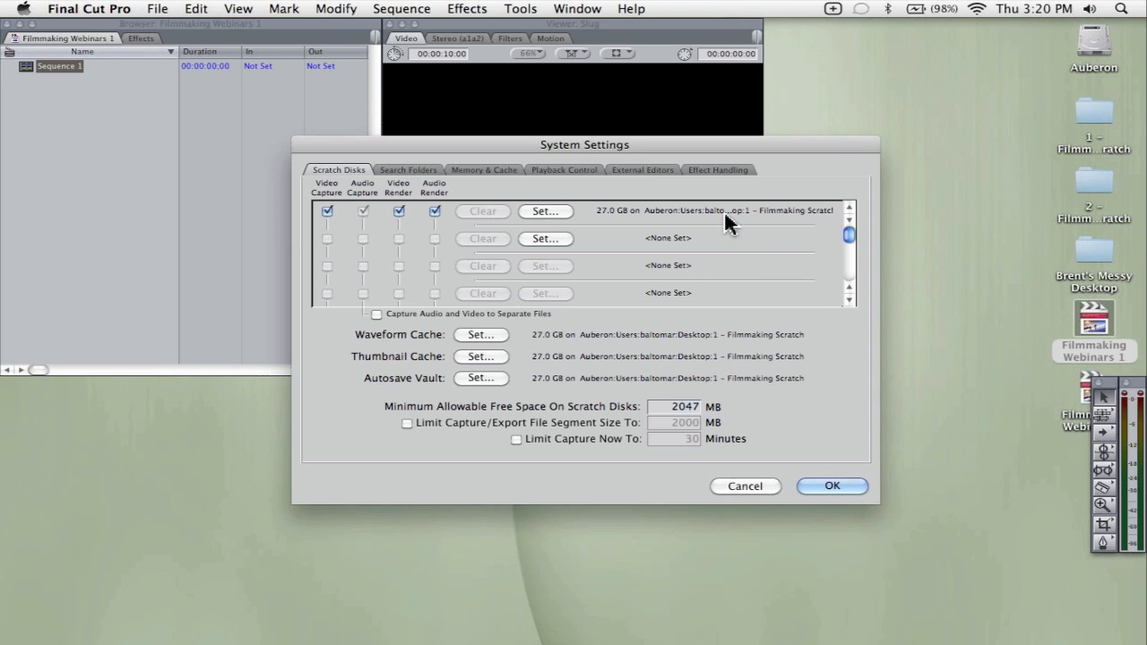
left_click(831, 484)
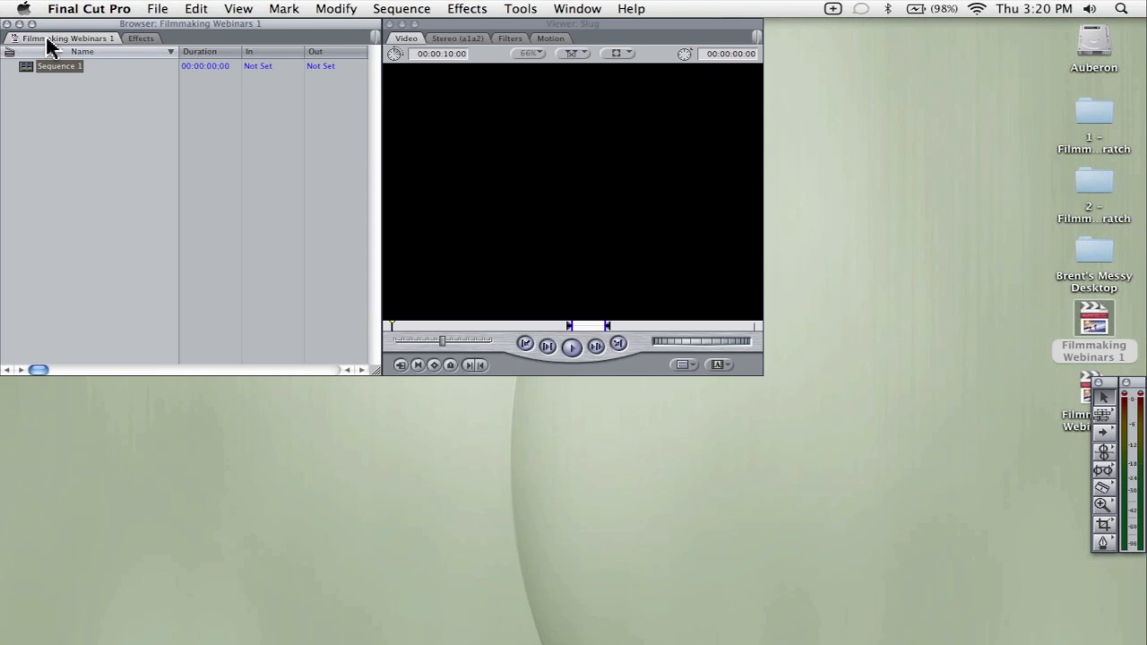
mouse_move(53, 42)
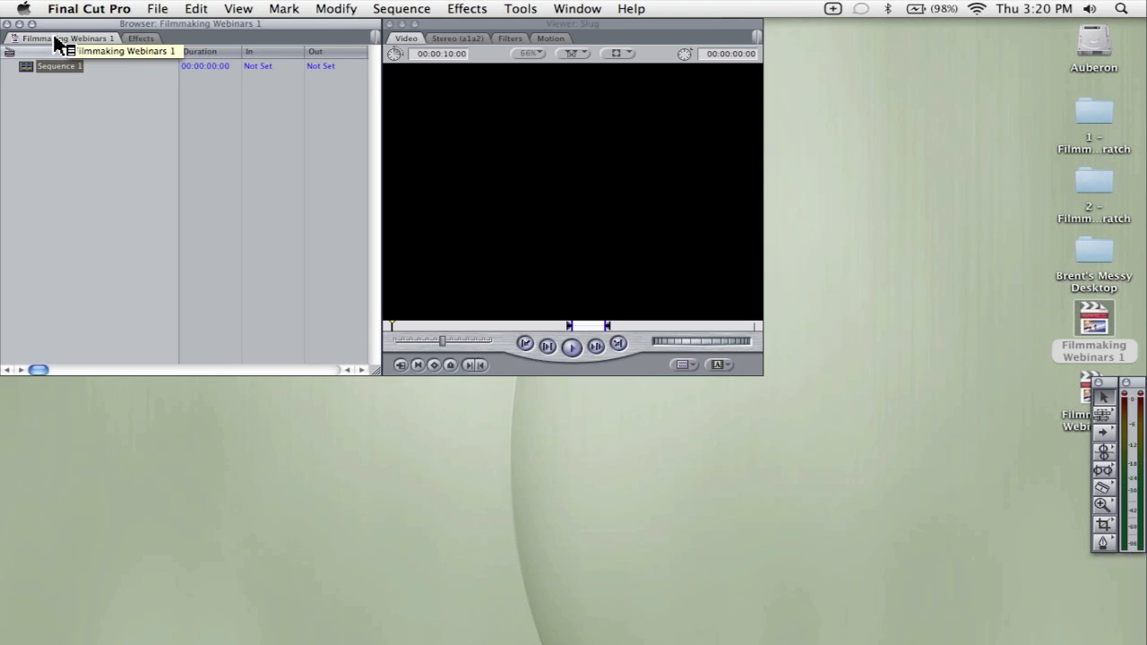
left_click(141, 38)
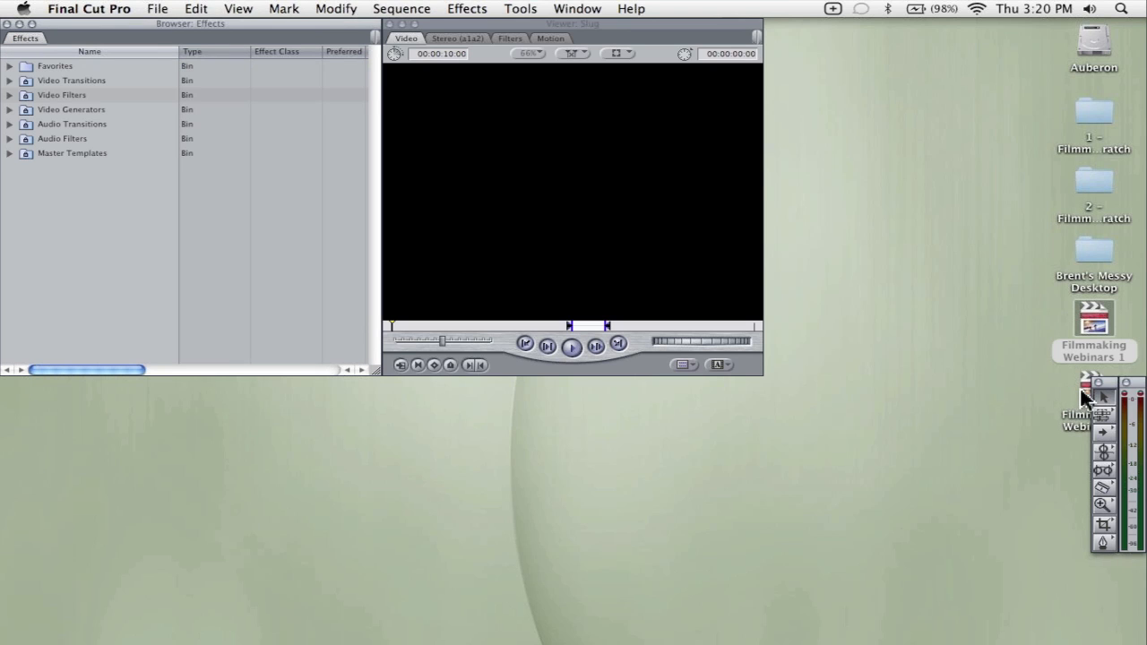
Step: Open Filmmaking Webinars 2 and check its scratch disks show 1 – Filmmaking Scratch
left_click(1094, 394)
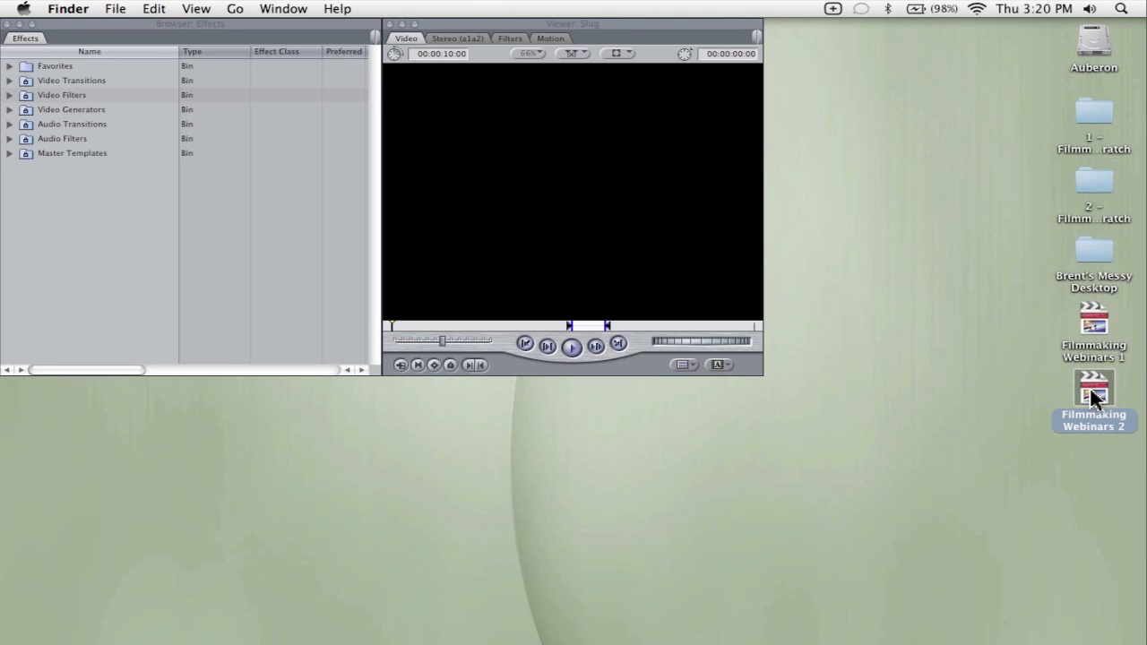
left_click(89, 8)
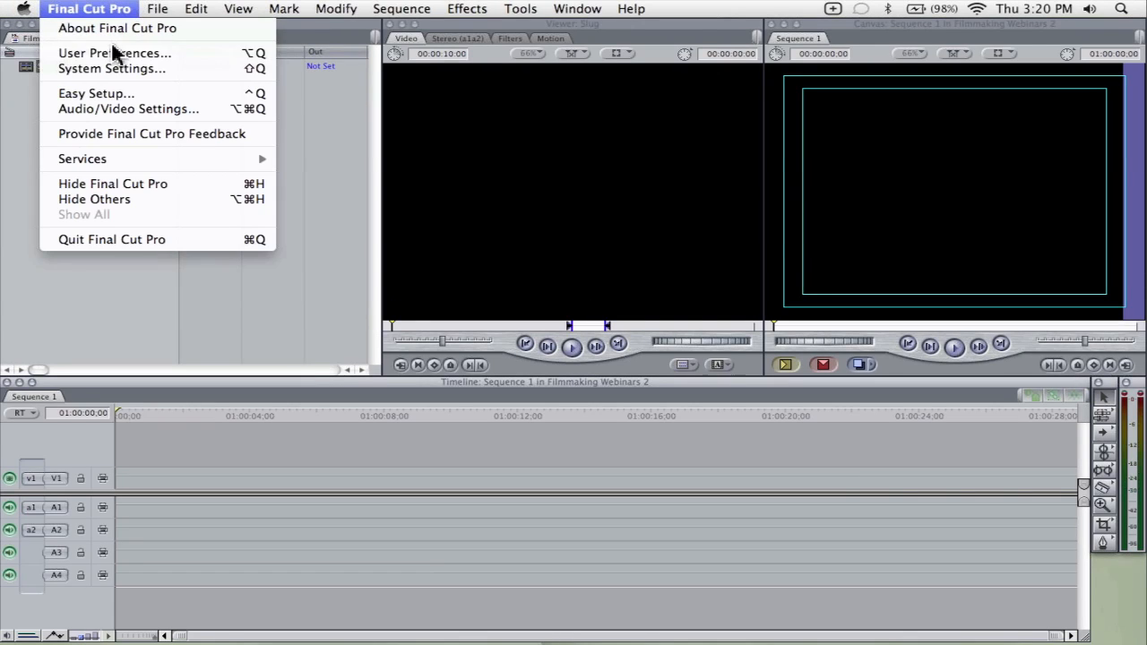
left_click(111, 69)
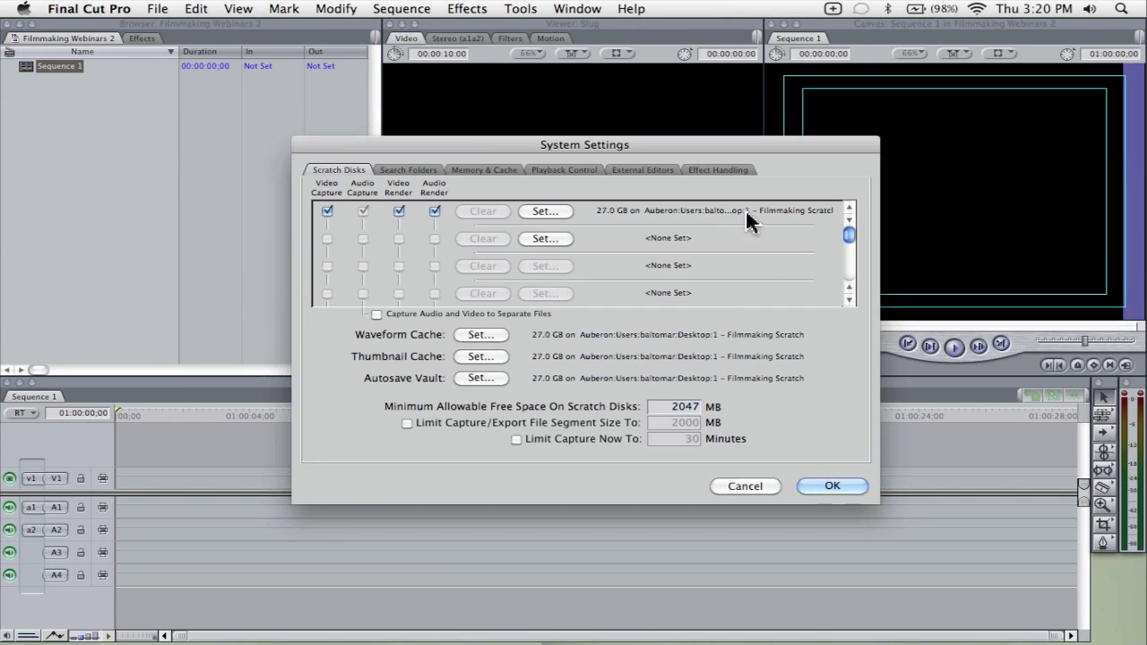
mouse_move(751, 422)
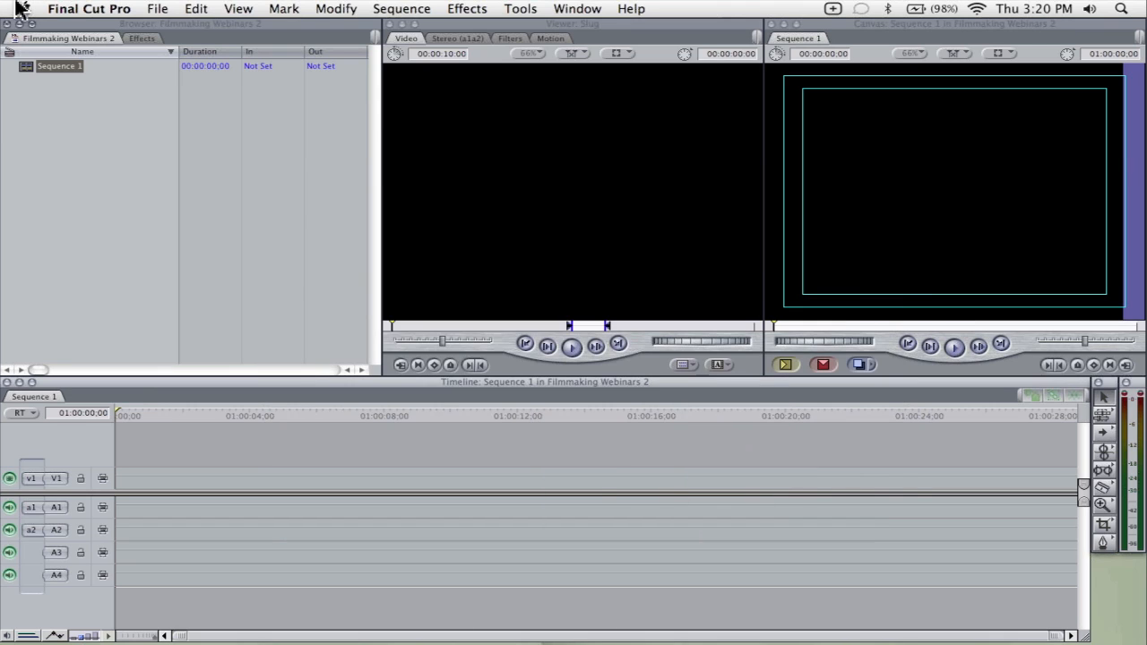
mouse_move(67, 38)
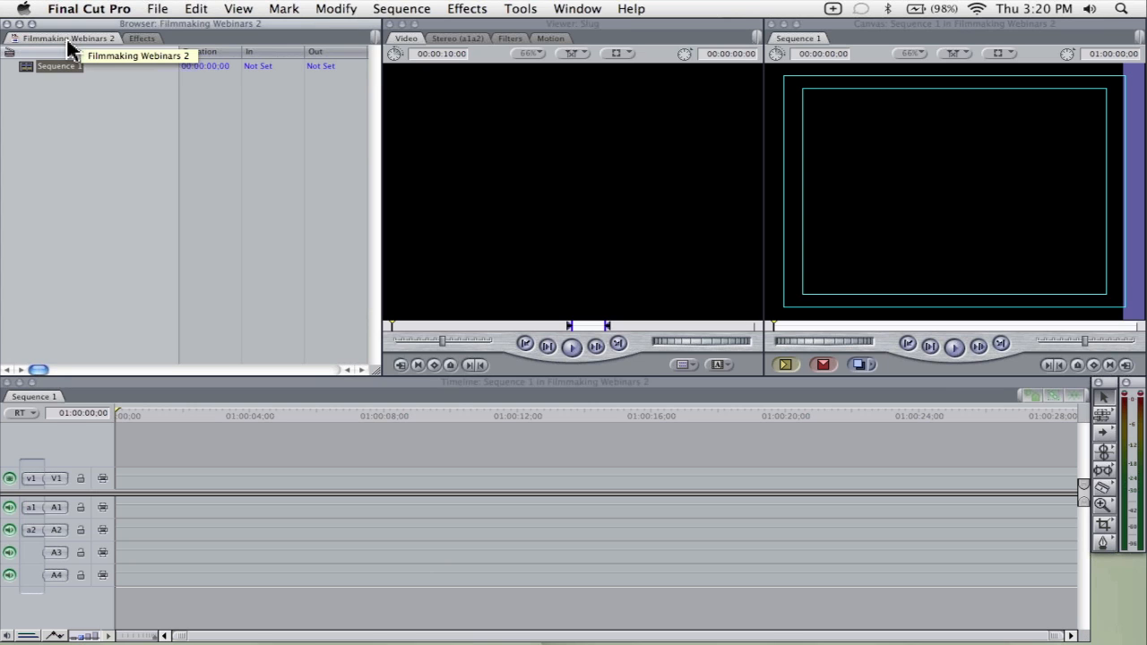
right_click(67, 38)
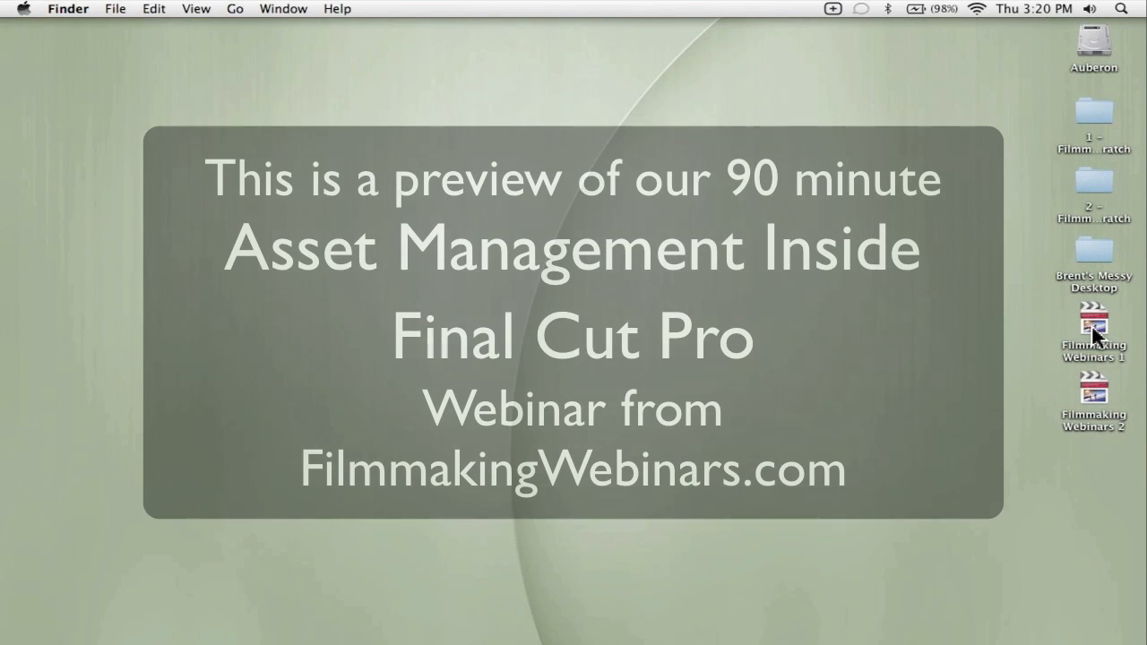
Step: Set EditMule Auto Scratch as the default app for all .fcp documents via Get Info
left_click(1092, 394)
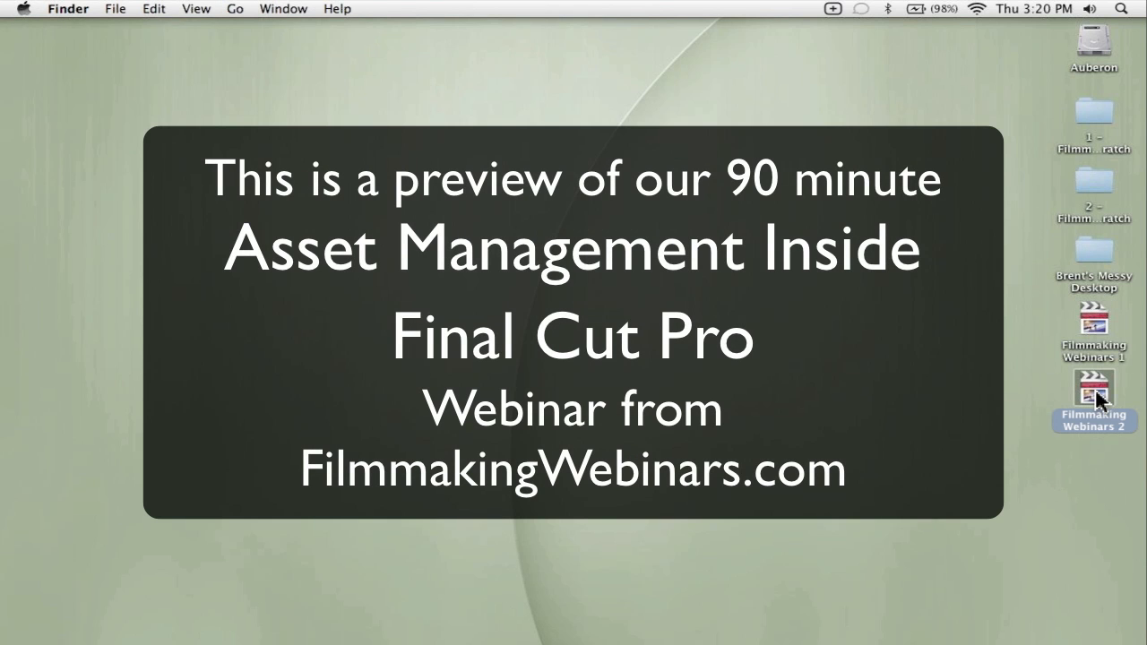
left_click(1092, 399)
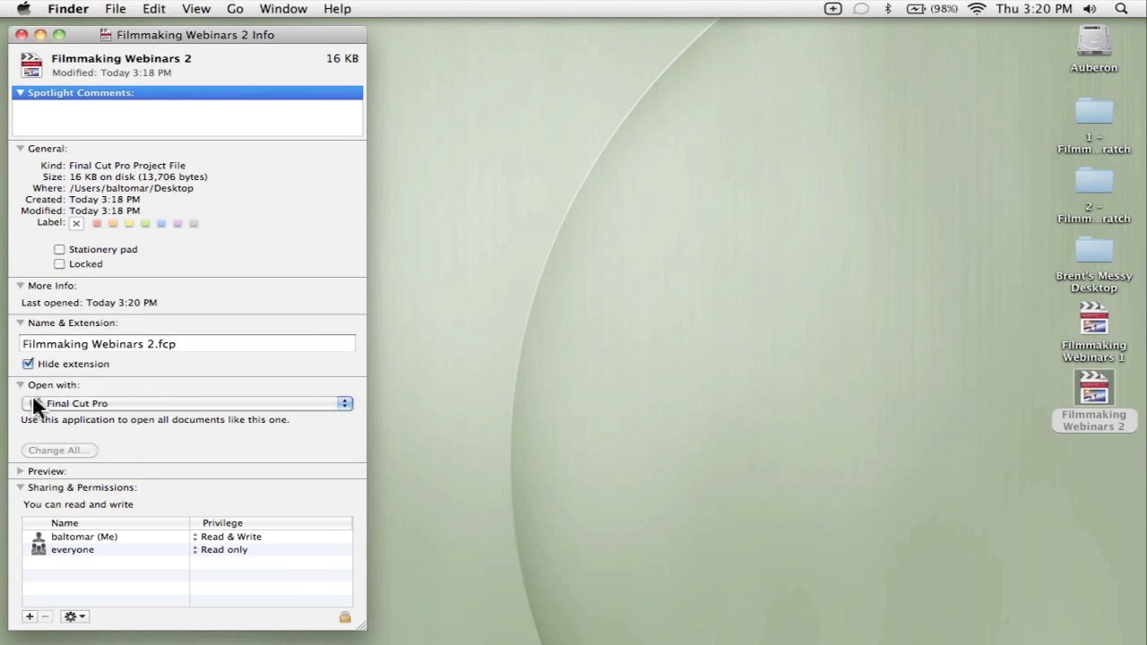
left_click(186, 404)
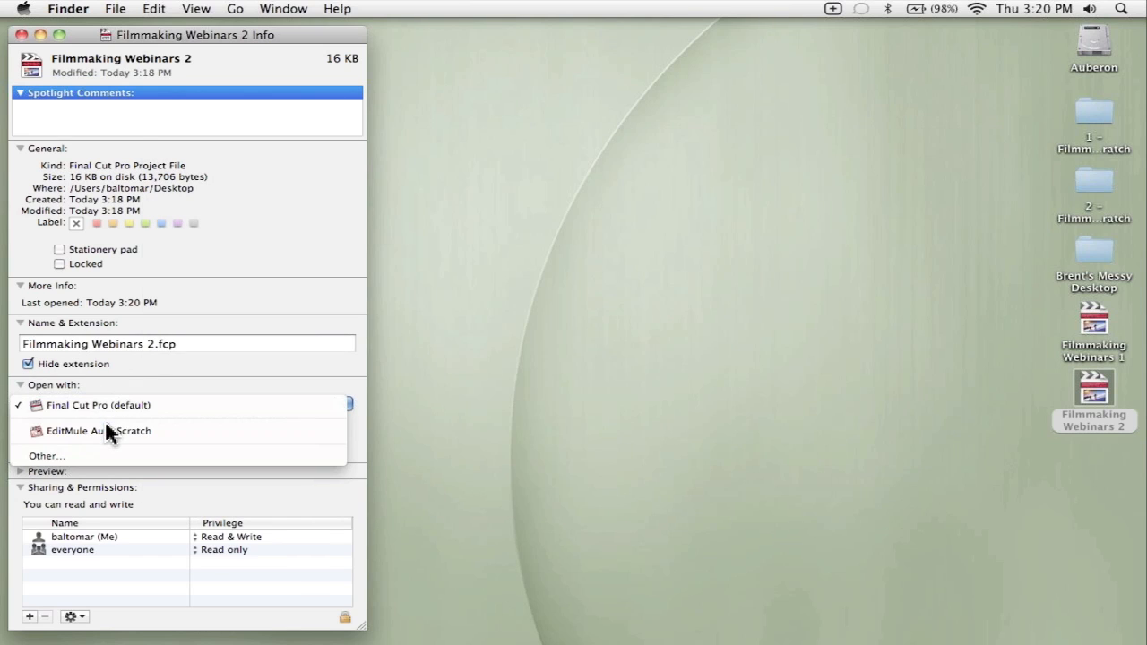
left_click(98, 431)
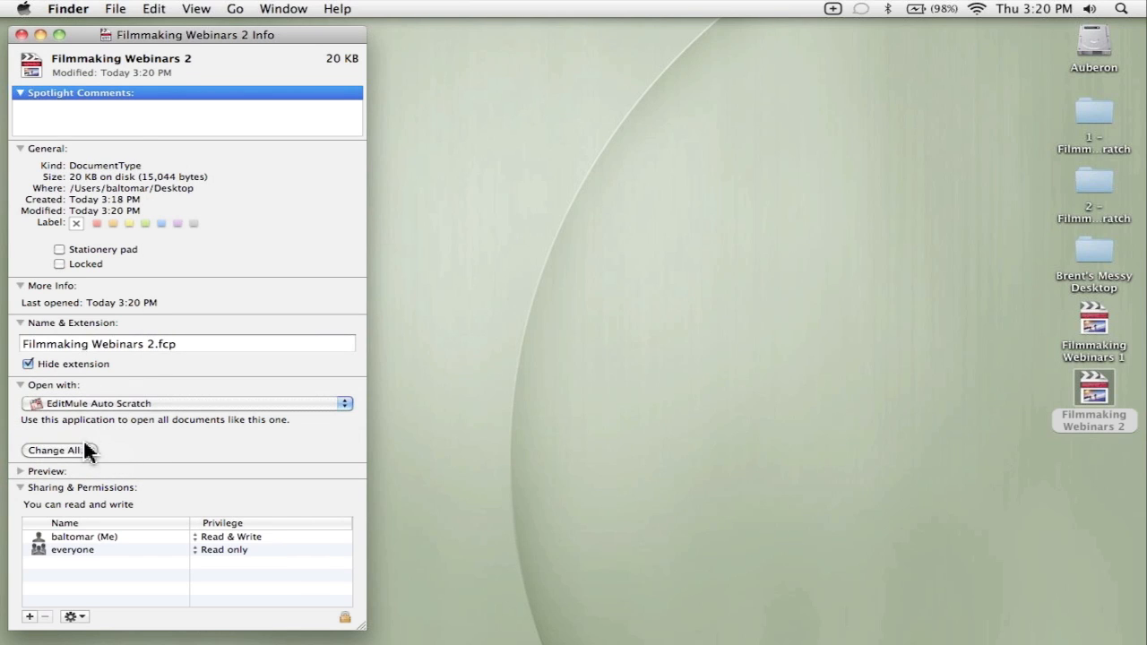
left_click(57, 450)
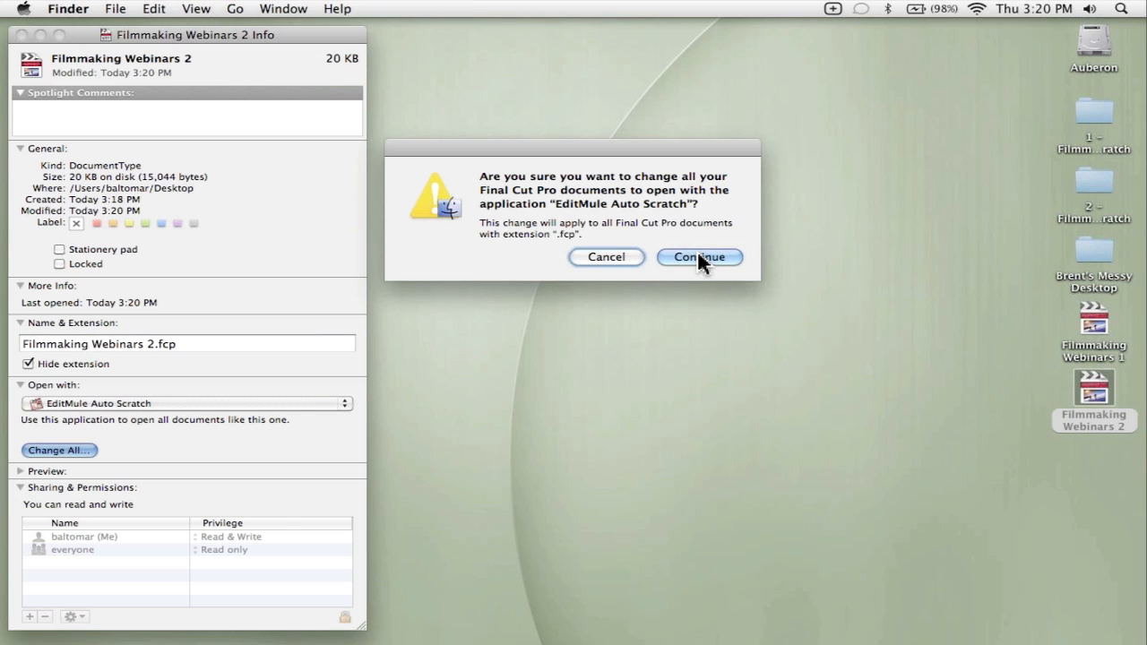
left_click(699, 257)
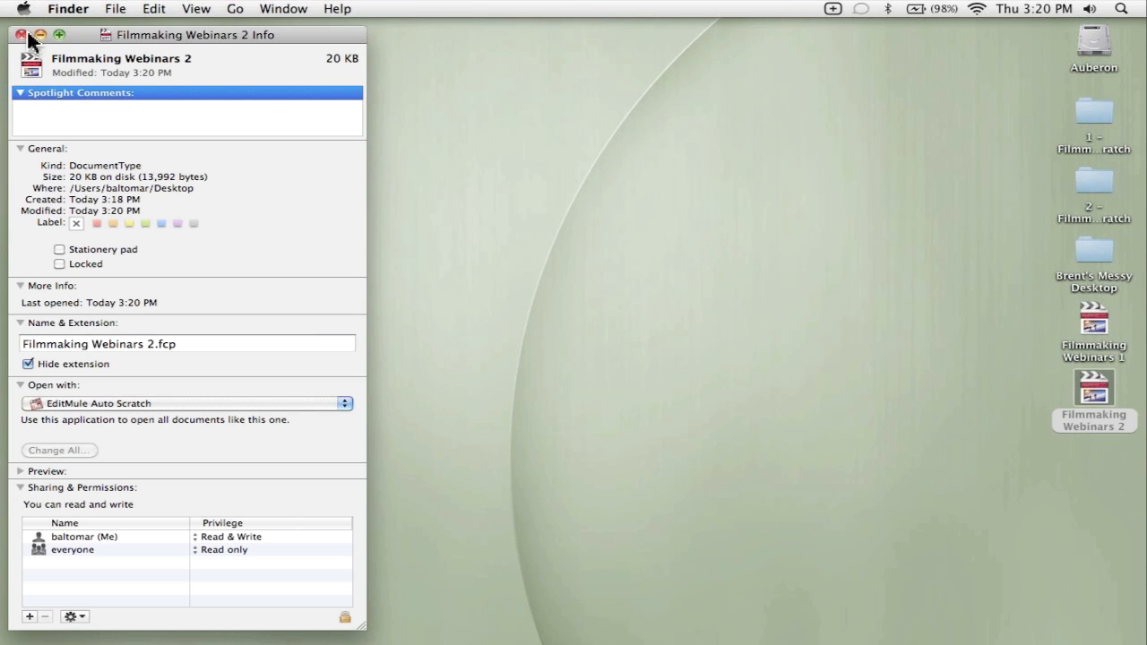
left_click(21, 34)
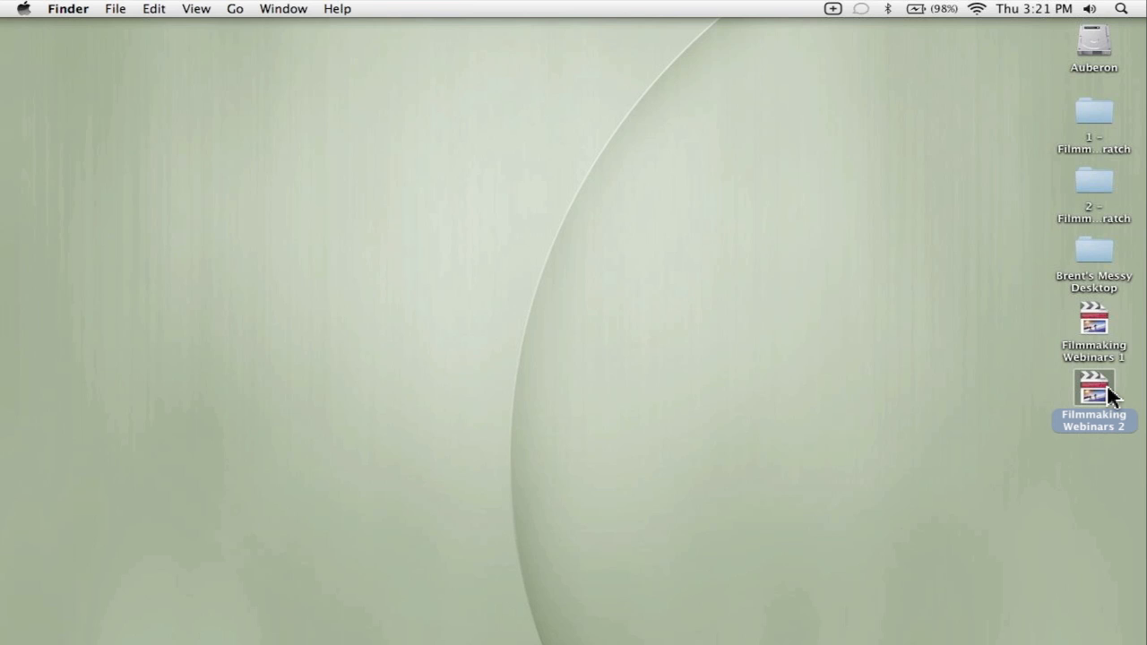
mouse_move(1103, 119)
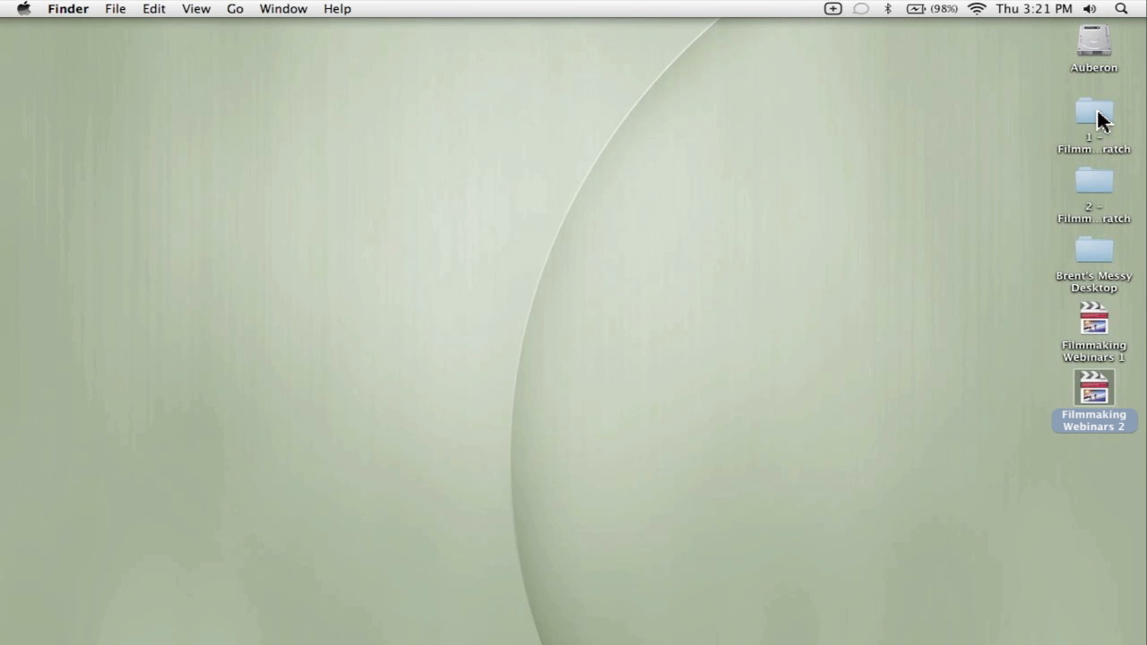
Step: Open Filmmaking Webinars 2 through EditMule Auto Scratch and create a new scratch link
double_click(1093, 388)
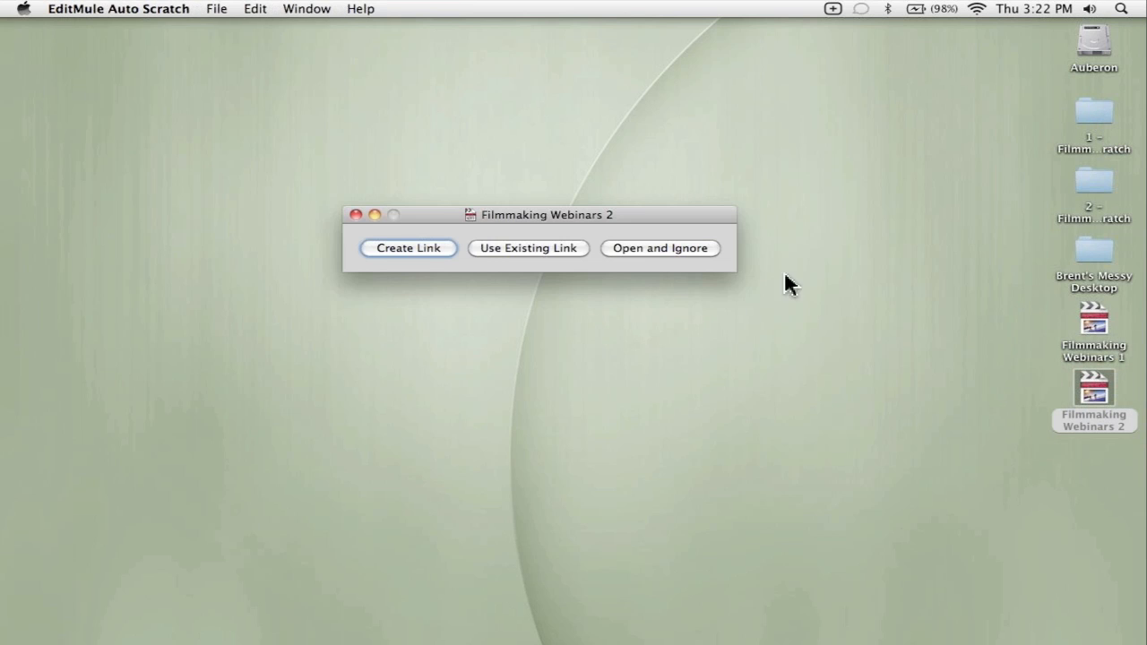
mouse_move(399, 99)
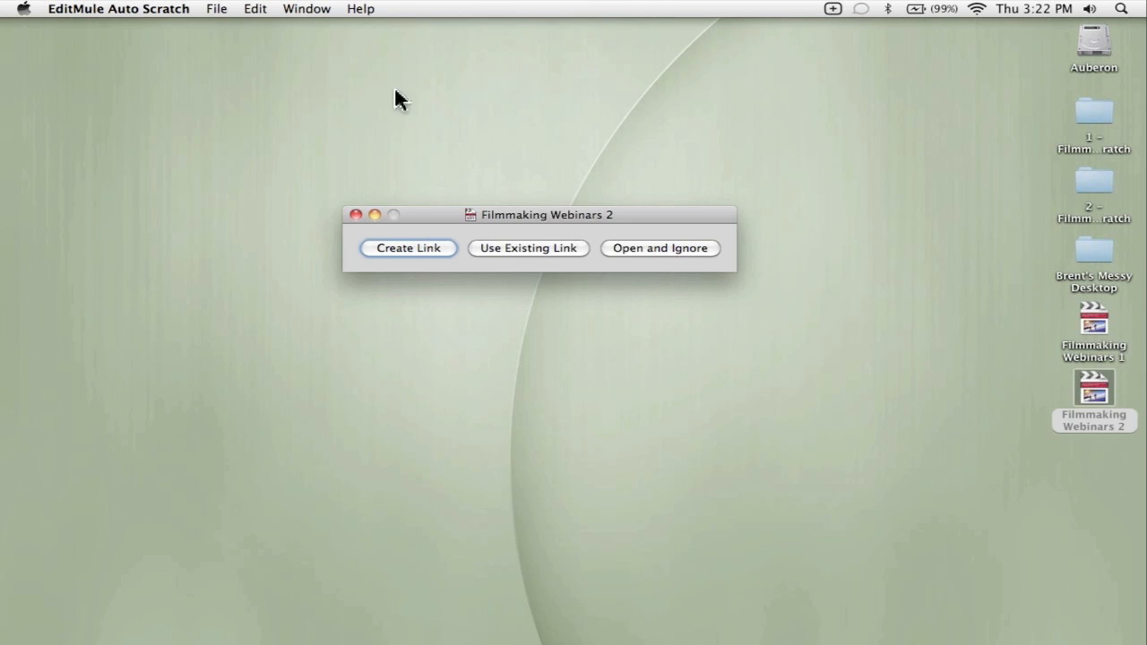
mouse_move(523, 260)
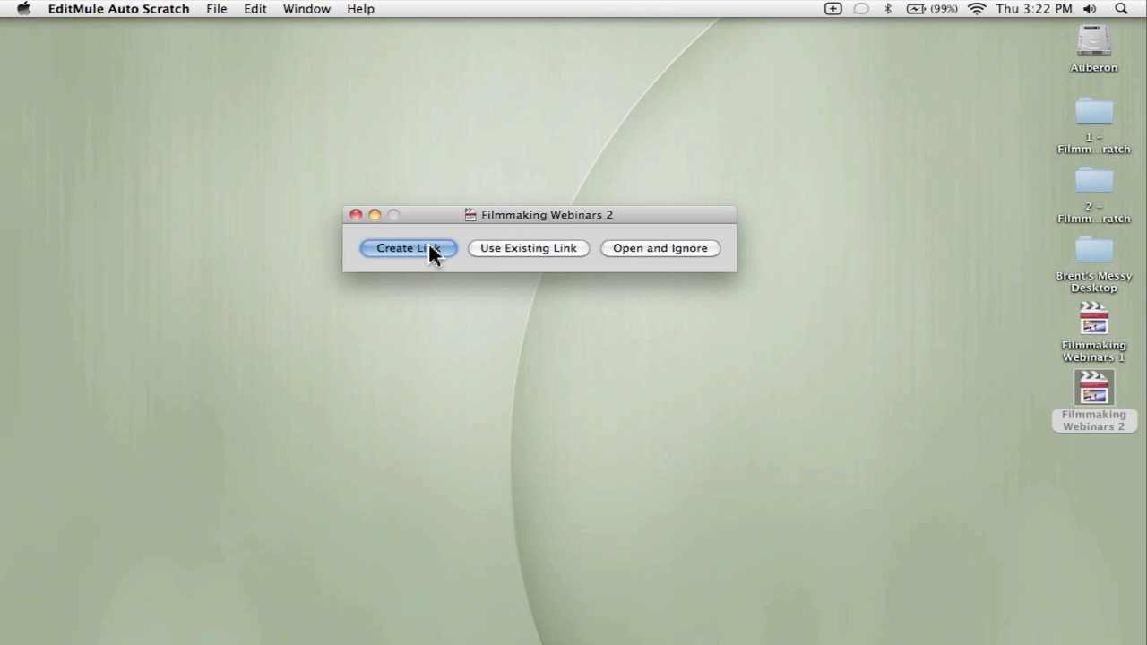
left_click(407, 249)
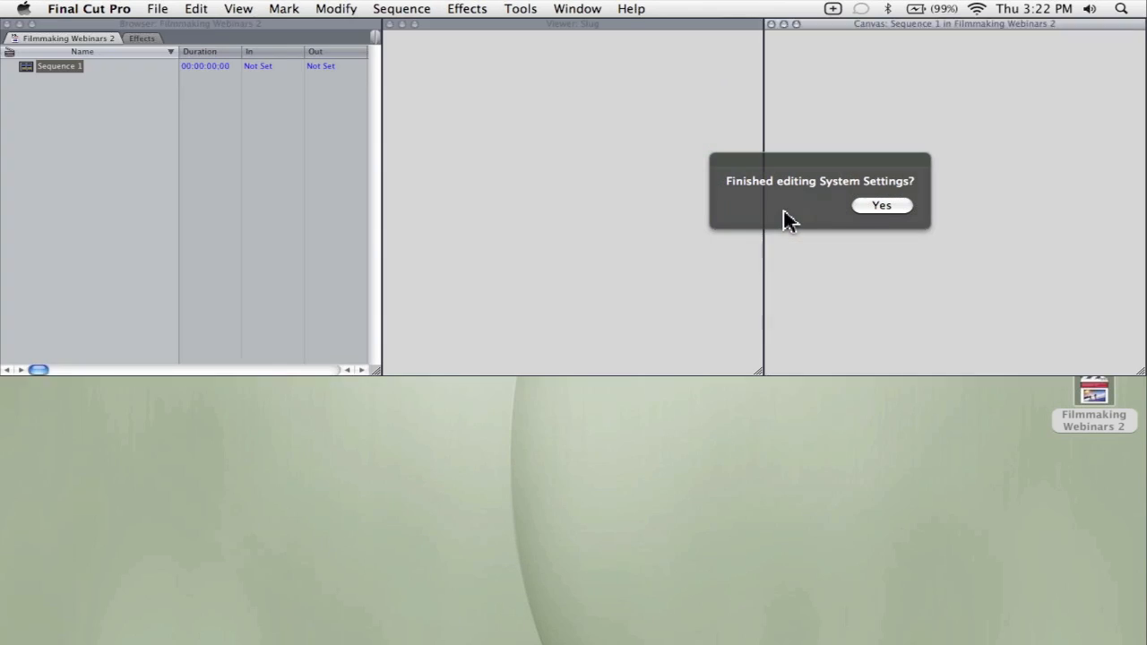
Step: Point Final Cut Pro's scratch disks to the 2 – Filmmaking Scratch folder and confirm editing finished
left_click(89, 9)
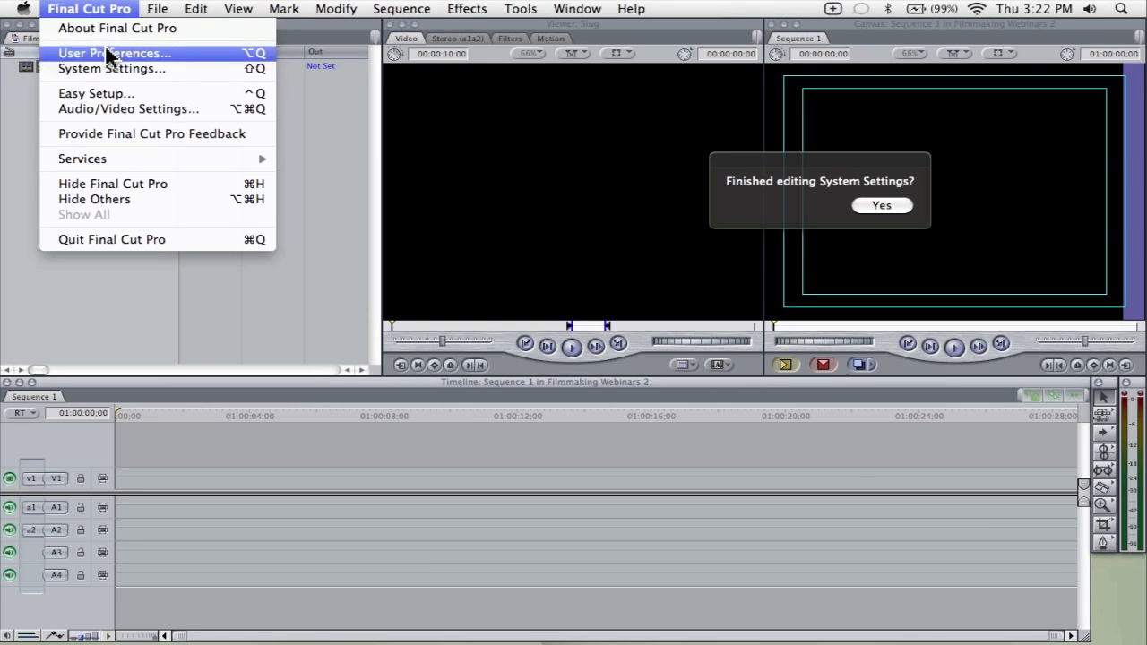
left_click(111, 69)
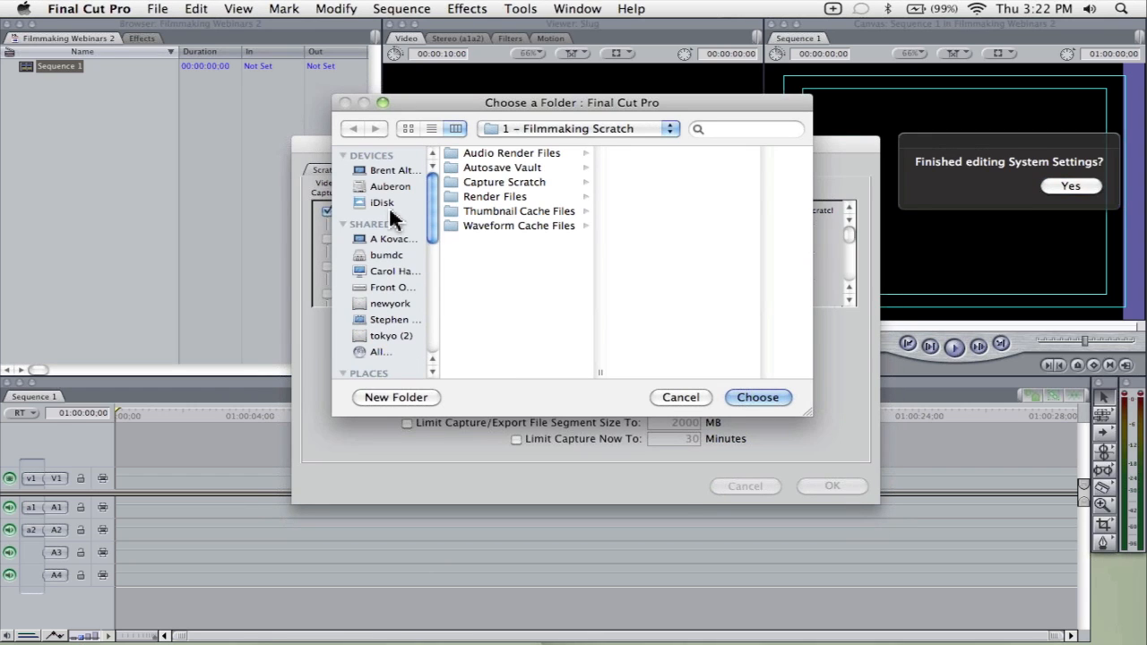
left_click(516, 168)
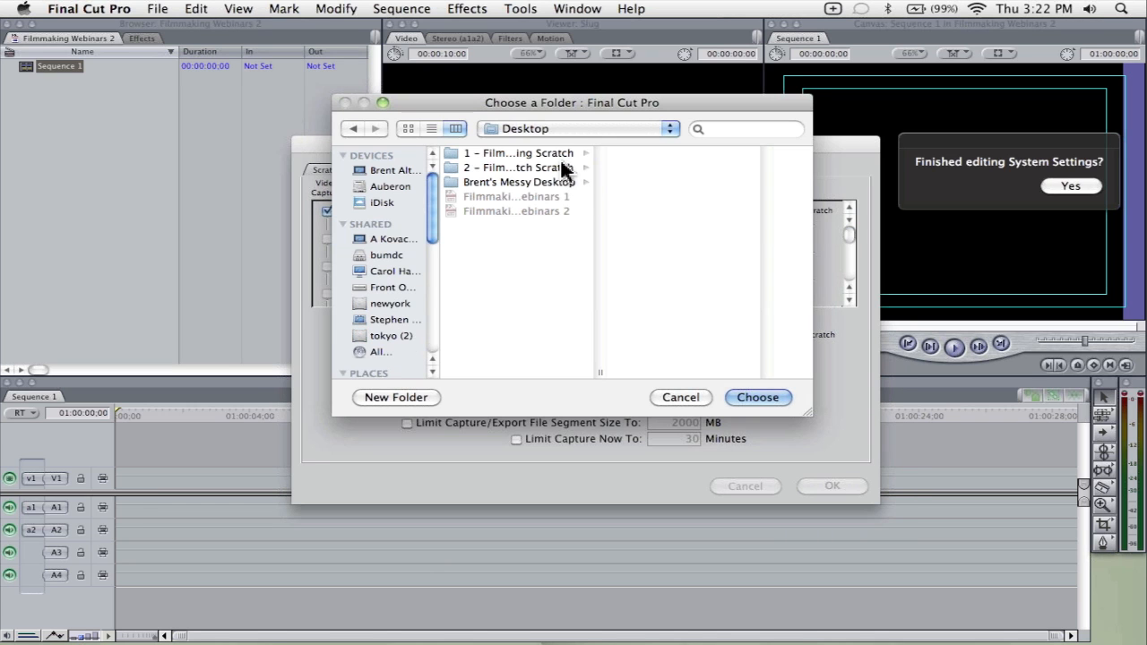
left_click(680, 397)
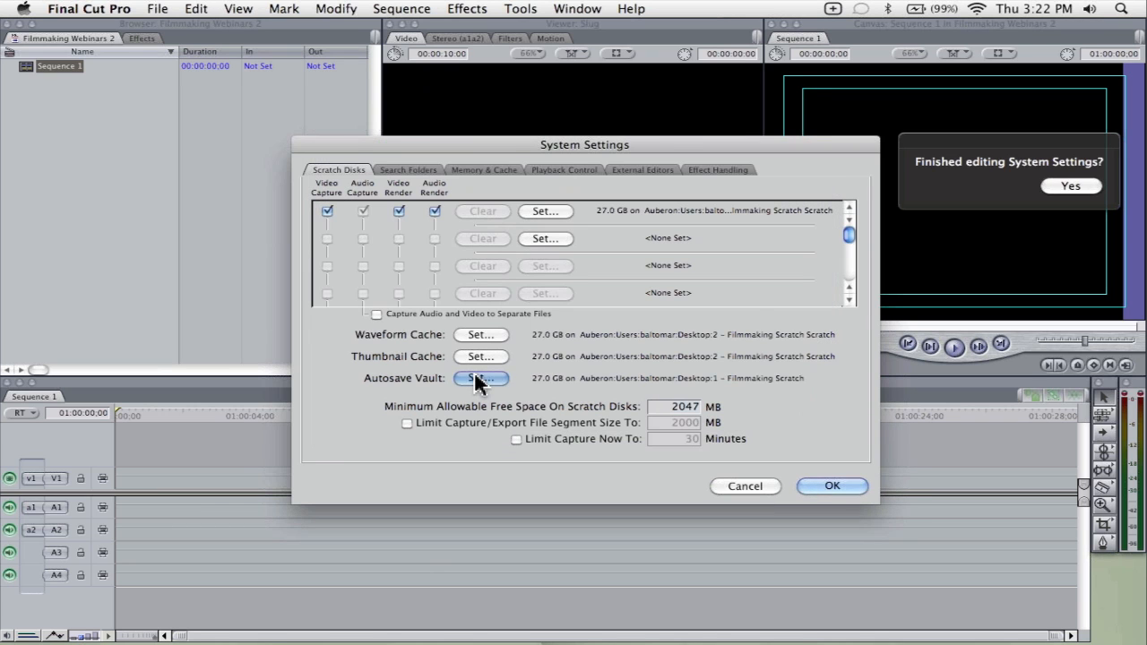
left_click(481, 377)
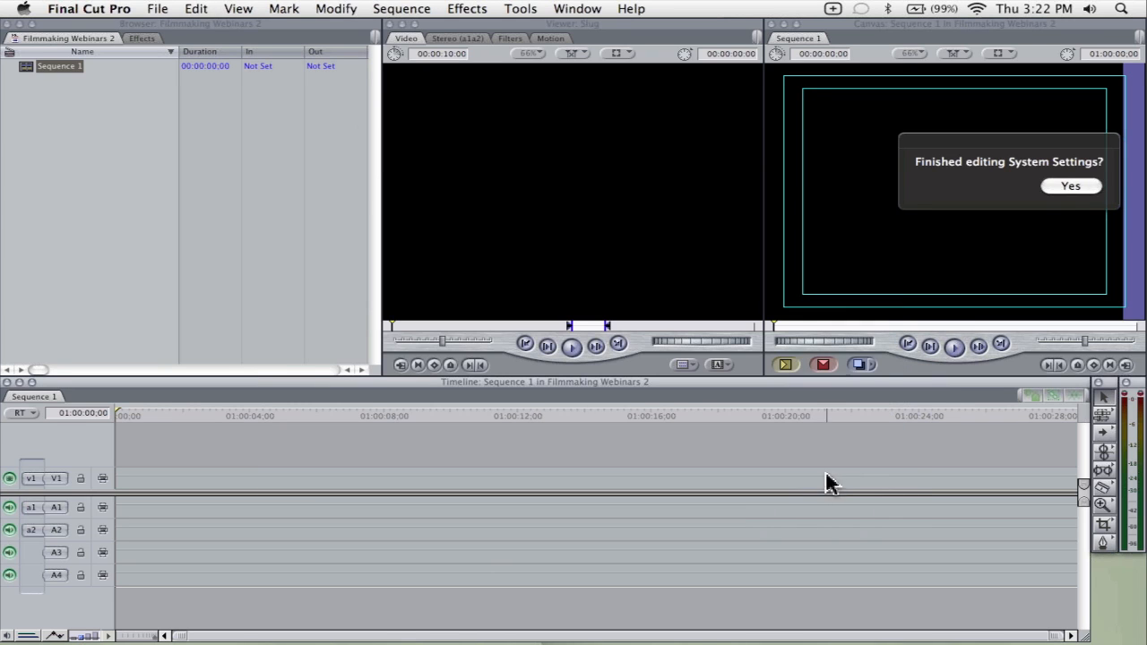
left_click(1070, 185)
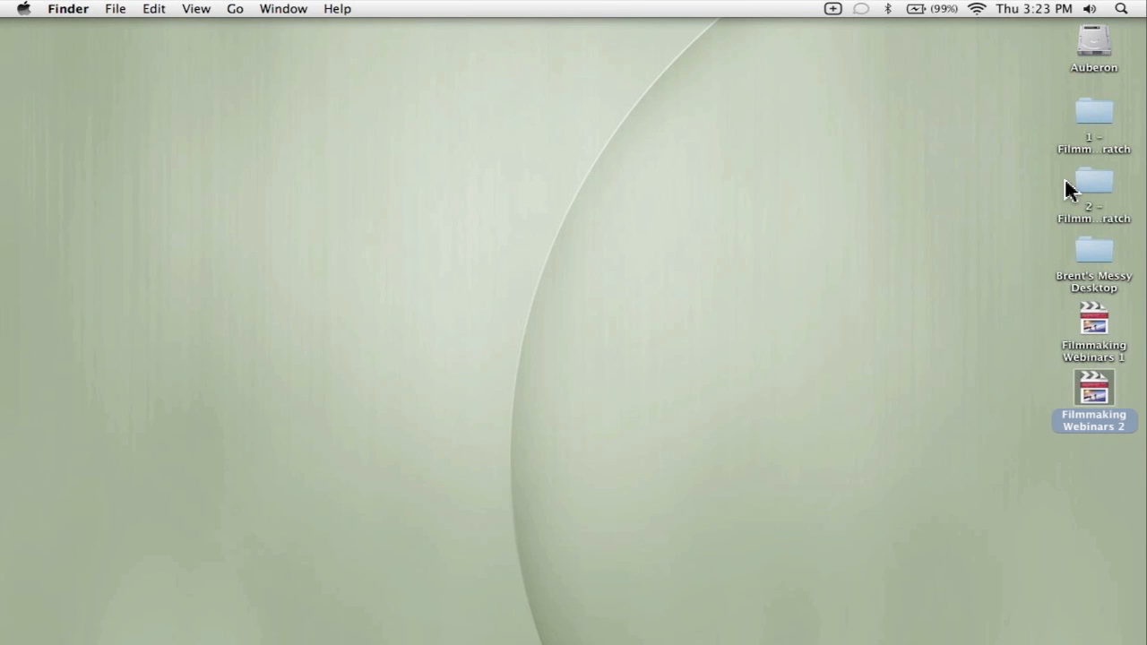
double_click(1093, 387)
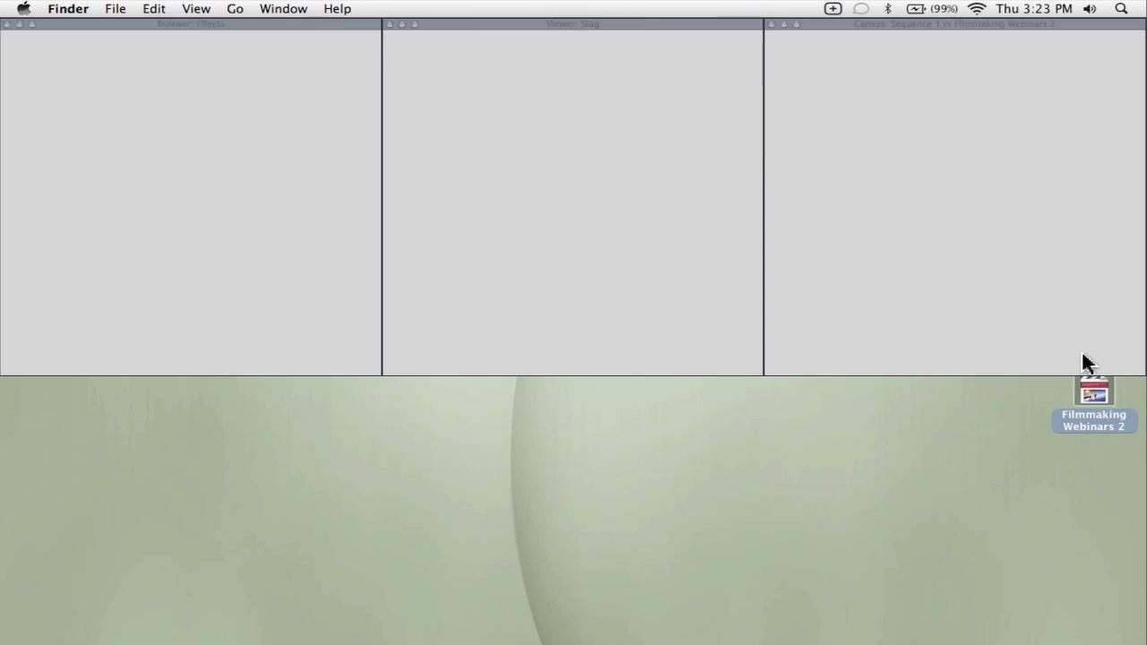
double_click(1093, 390)
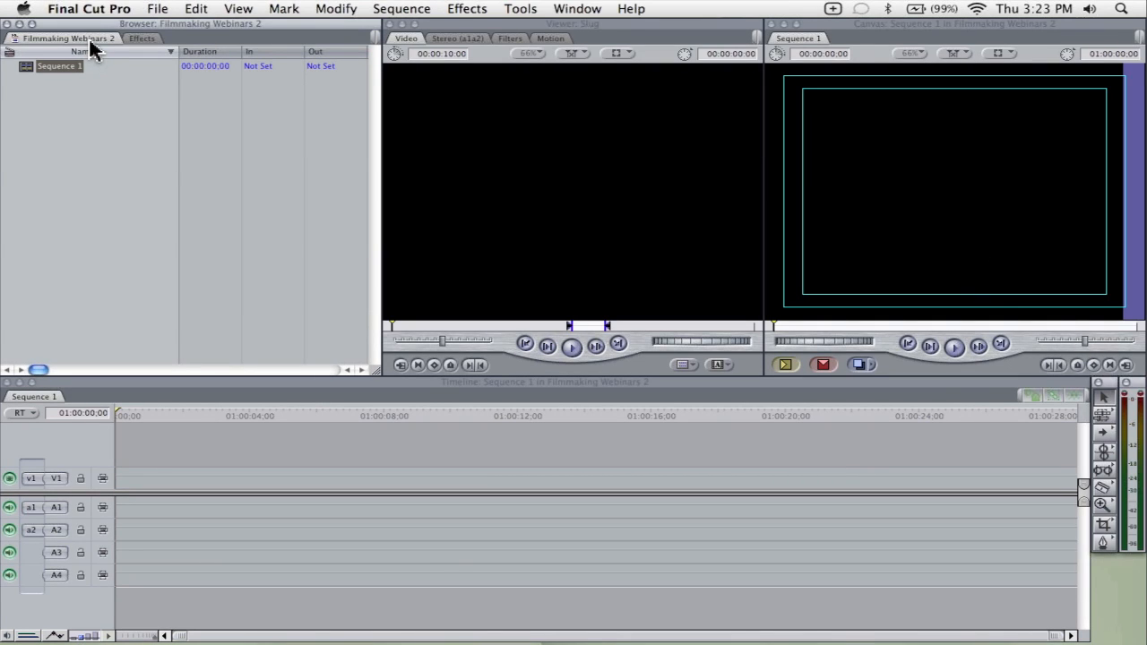
left_click(89, 8)
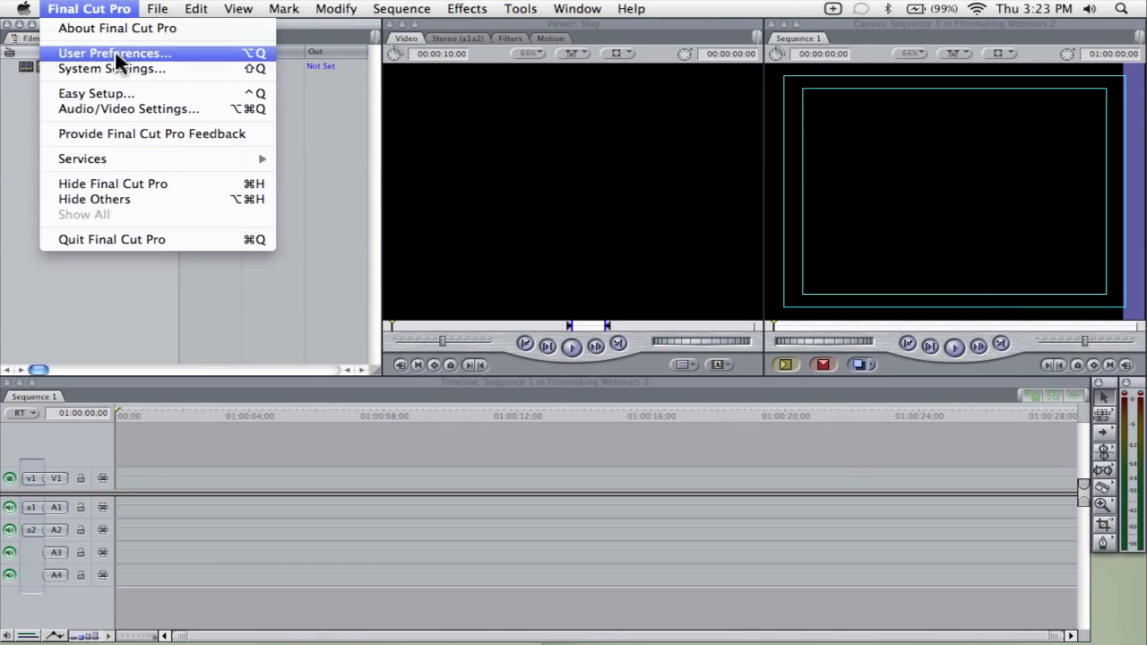
mouse_move(121, 69)
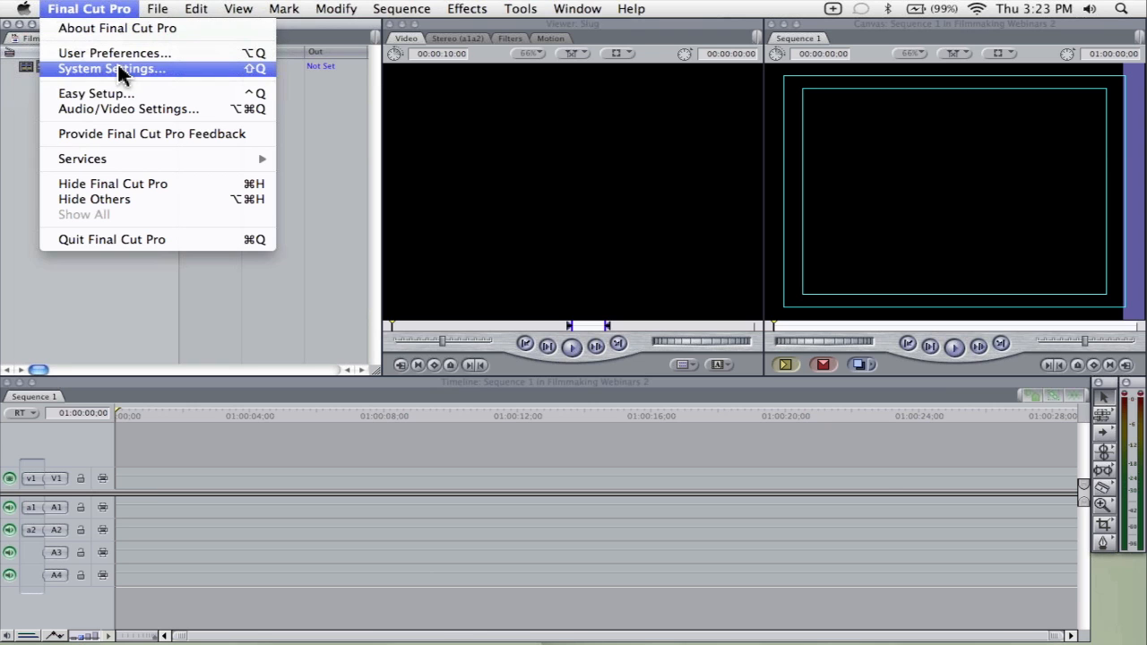
left_click(111, 69)
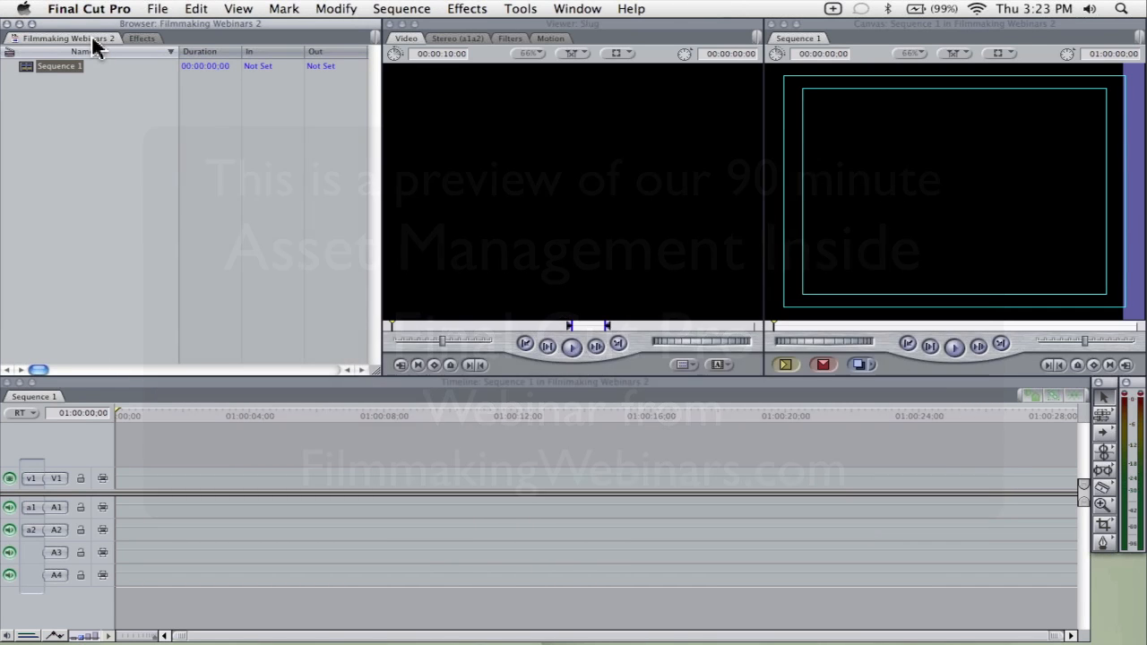
right_click(67, 39)
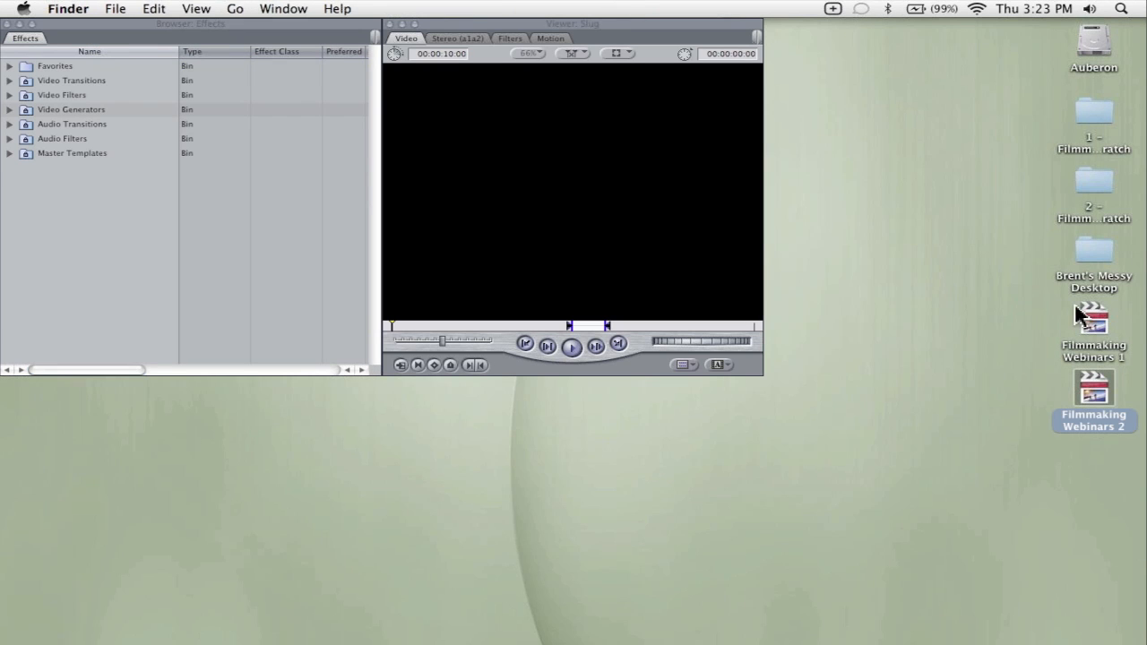
mouse_move(1098, 326)
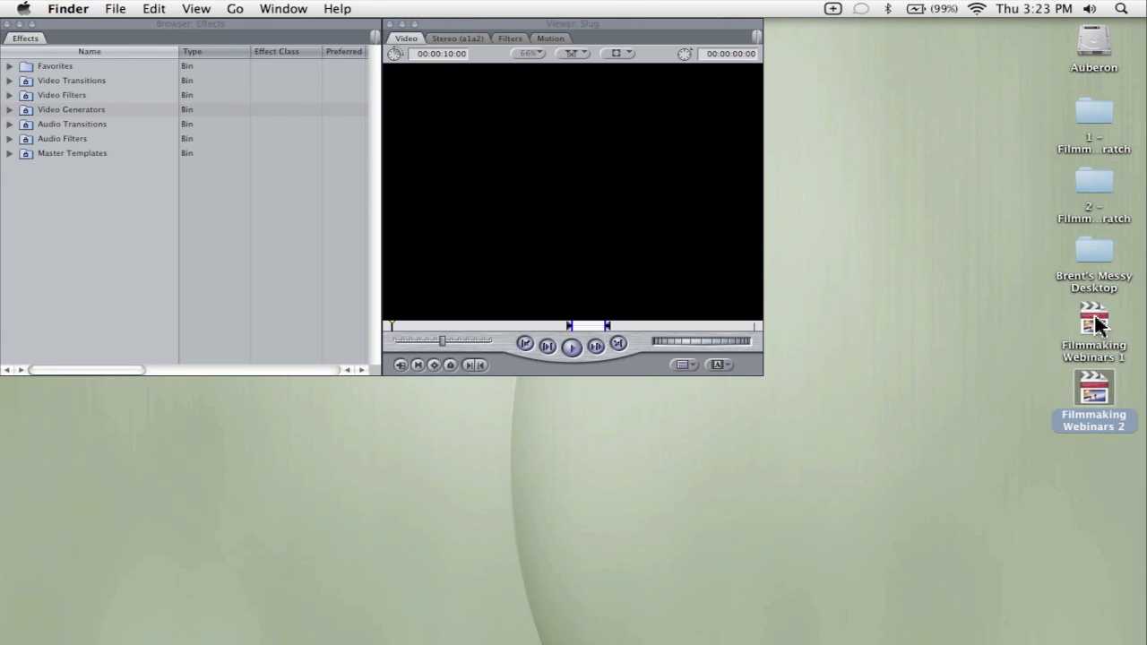
Step: Open Filmmaking Webinars 1 via EditMule Auto Scratch using its existing scratch link
double_click(1094, 323)
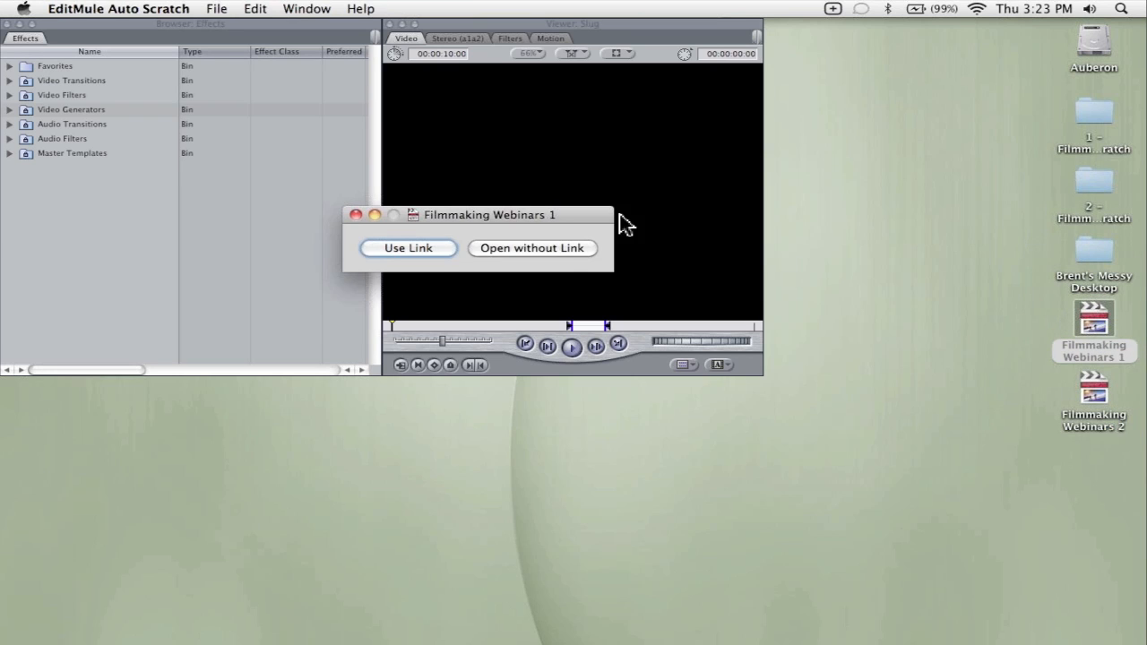
mouse_move(408, 248)
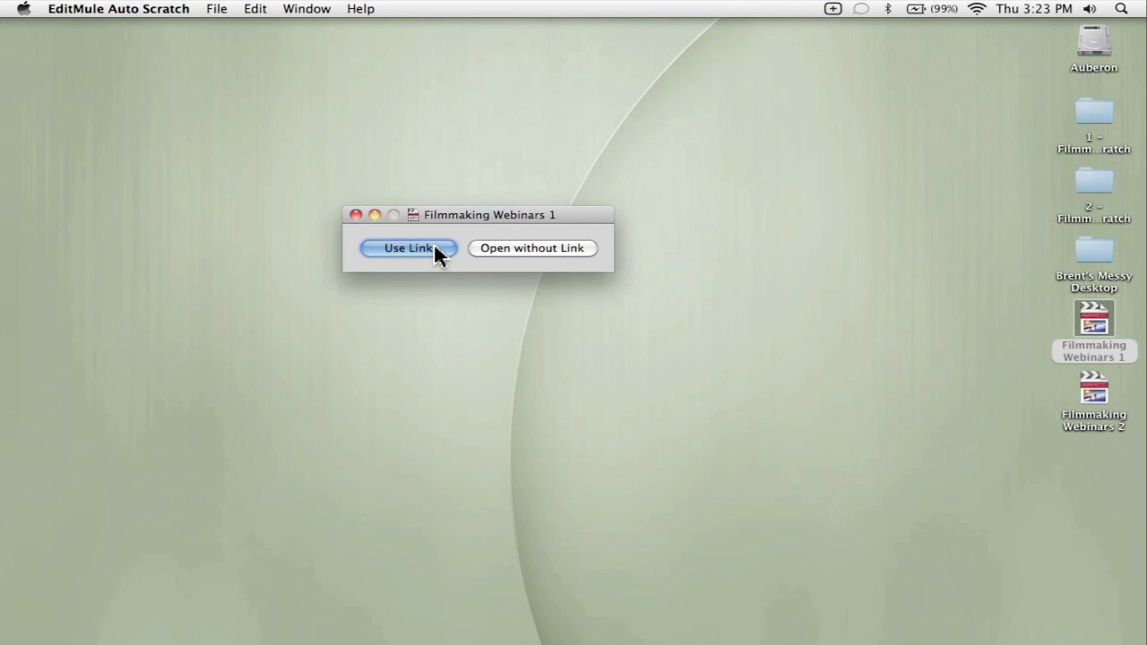
left_click(408, 249)
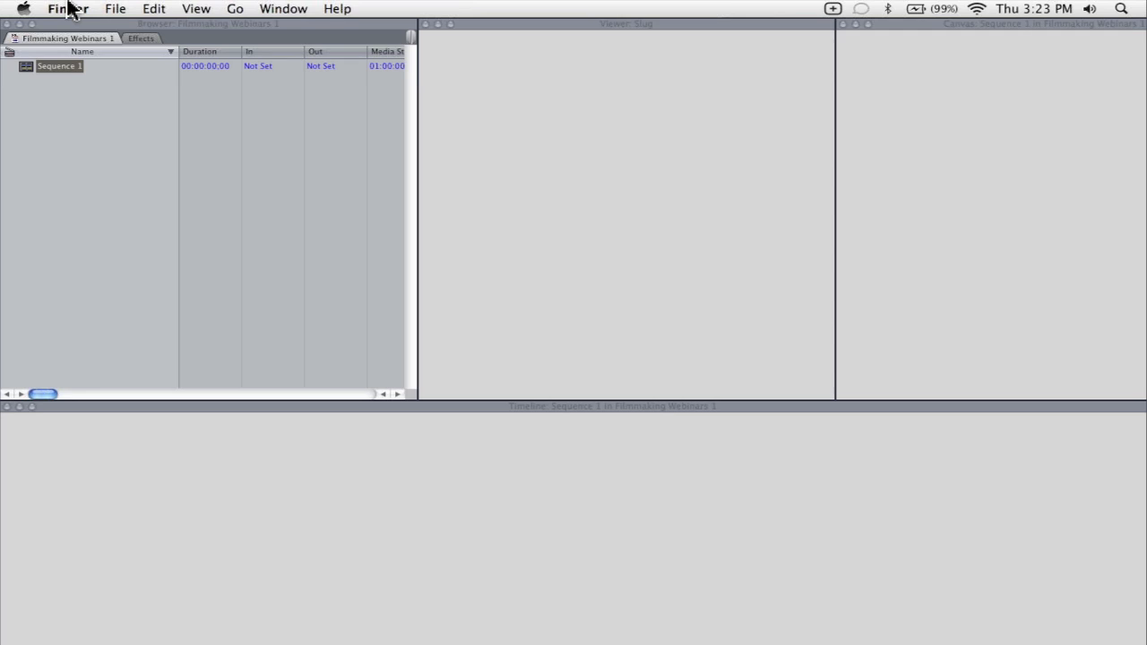
Step: Verify in System Settings that scratch disks point to 1 – Filmmaking Scratch
left_click(114, 8)
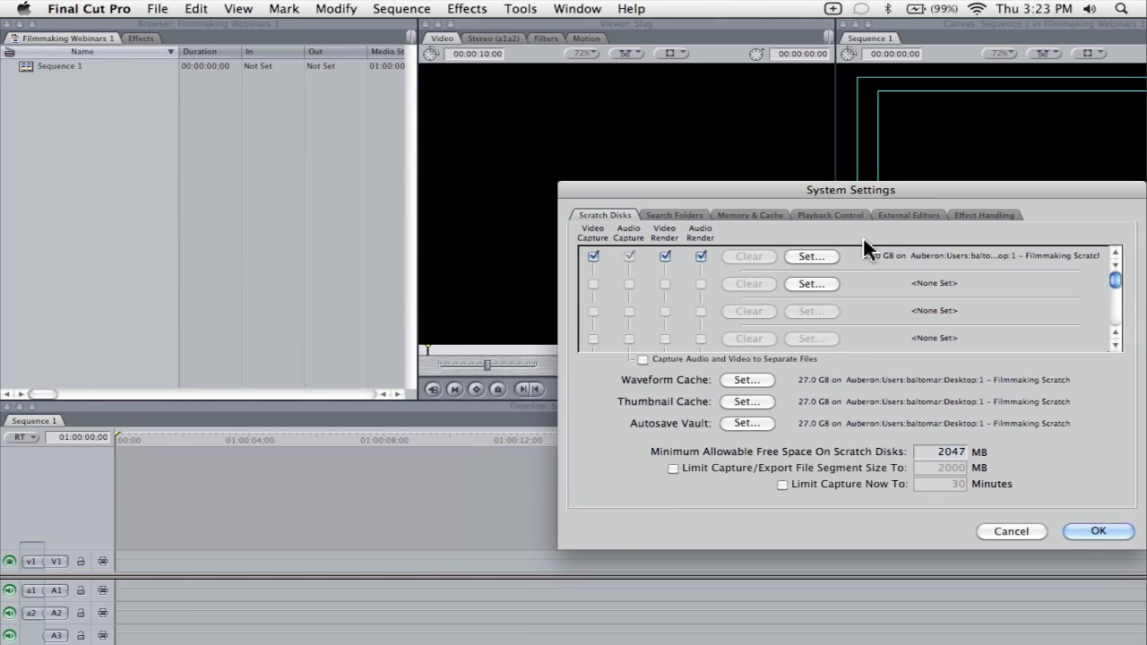
mouse_move(994, 419)
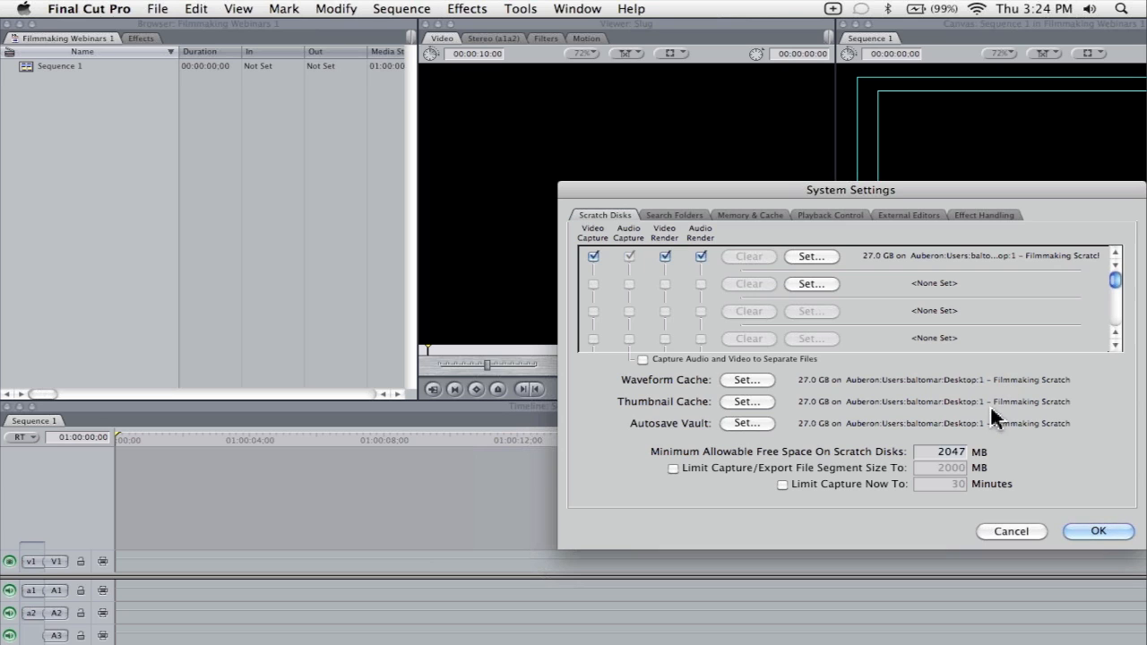
left_click(1097, 530)
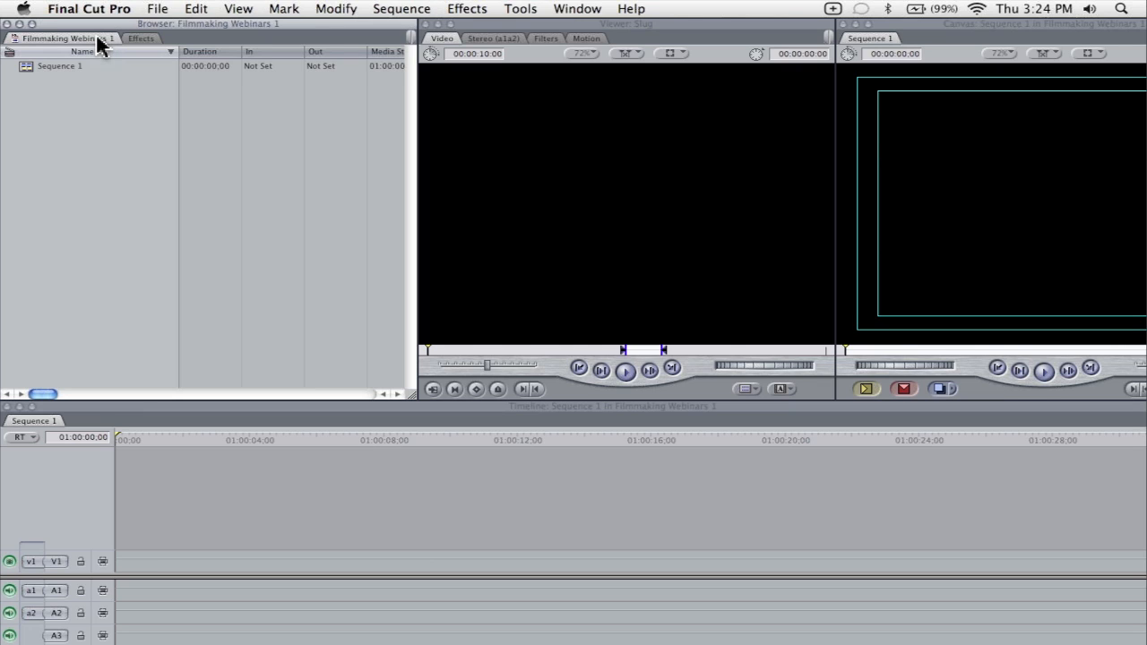
mouse_move(98, 39)
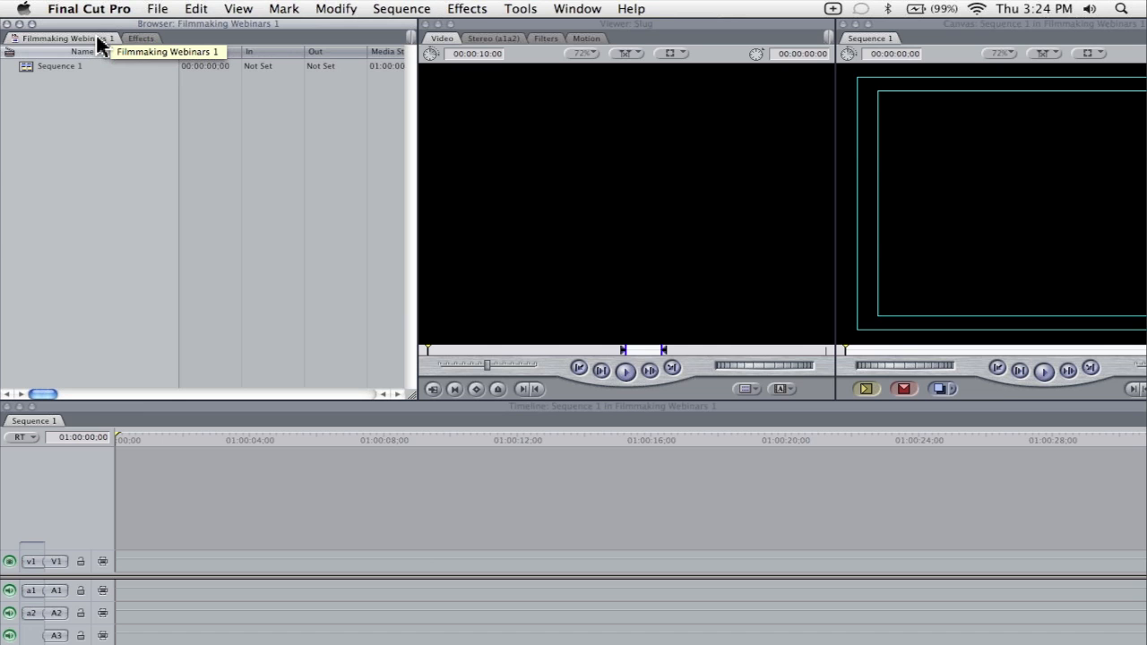